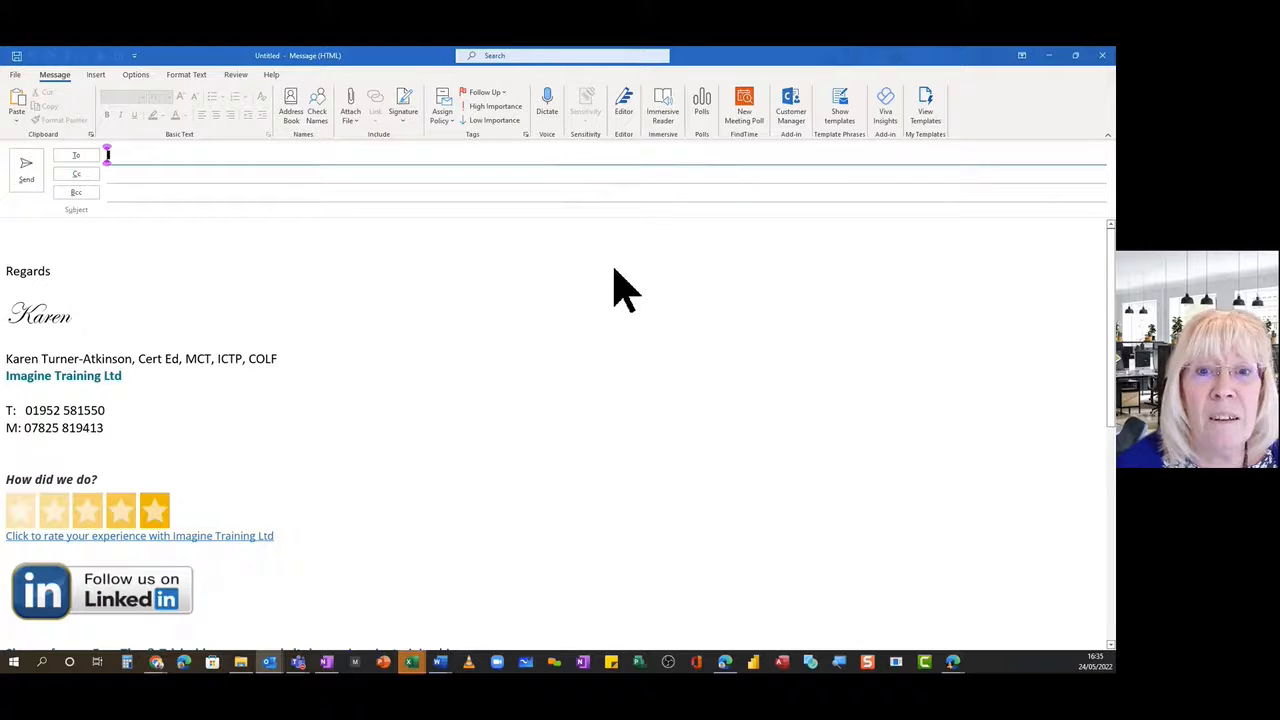
- Place the cursor at the top of the message body and start Dictate listening
click(124, 244)
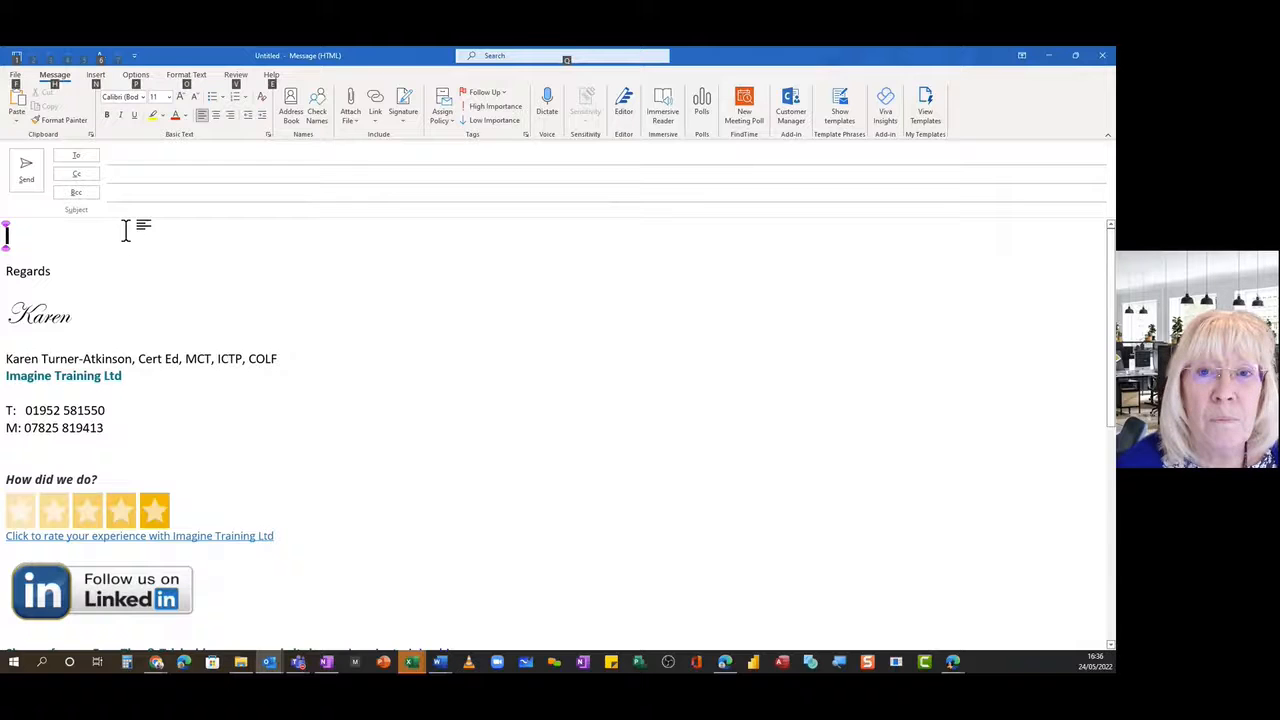
click(546, 100)
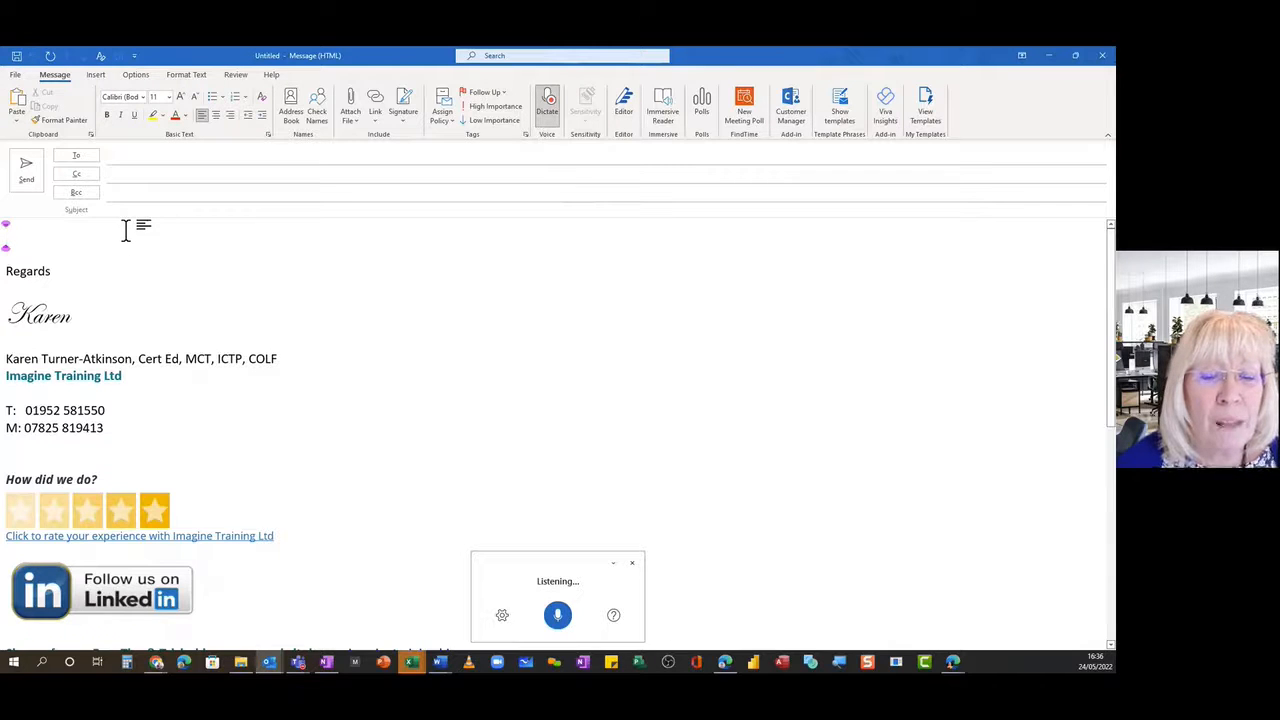
- Dictate opening lines about the microphone being live and Dictate adding full stops
text(can you see that the)
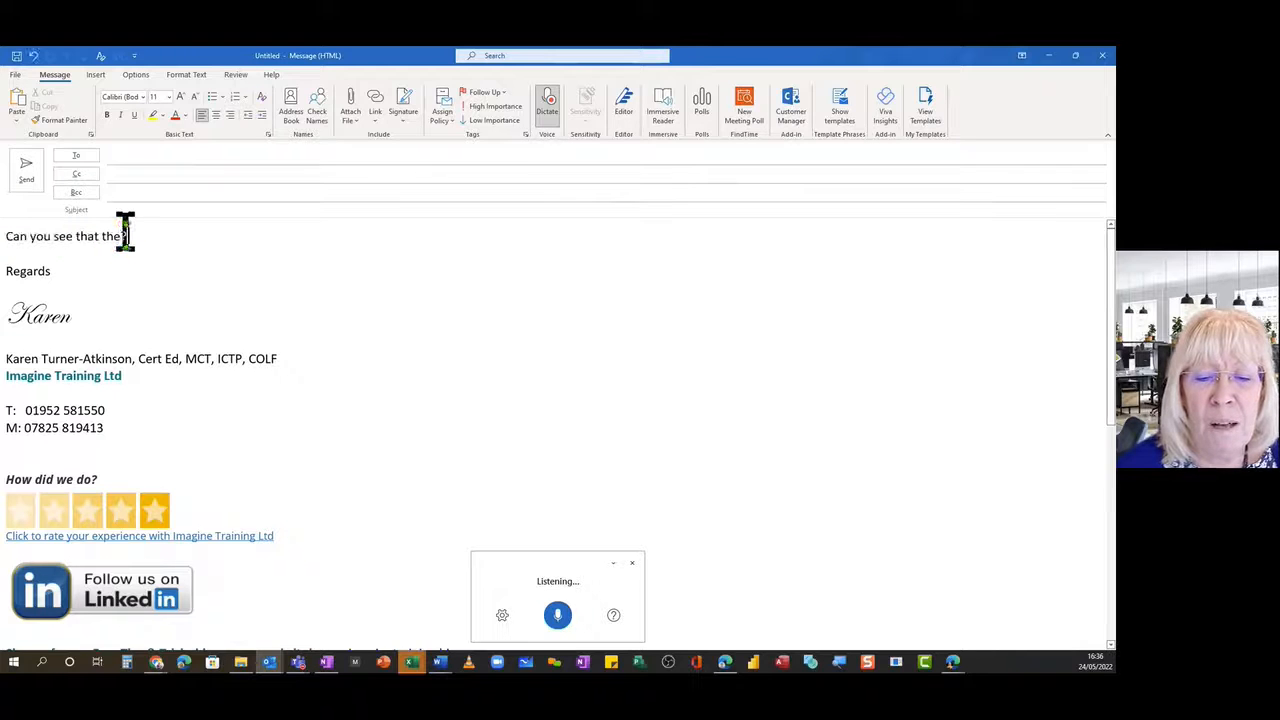
text(microphone is now)
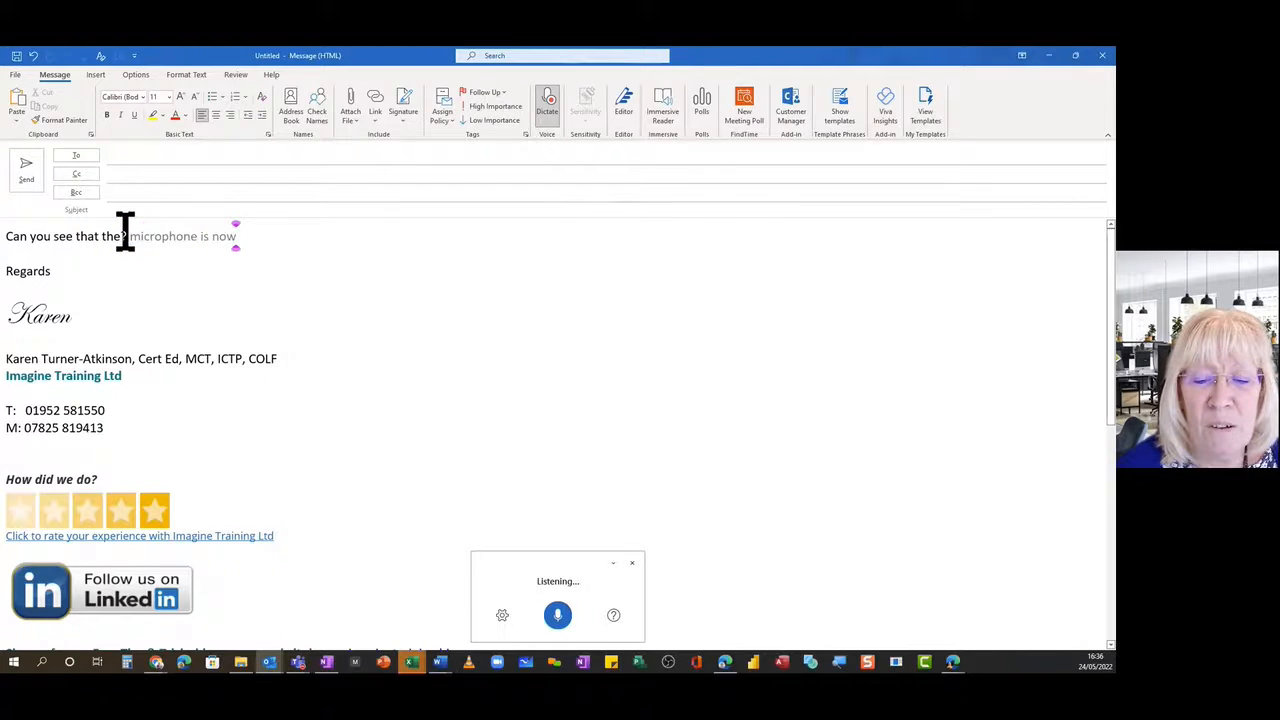
text(live and listening to me)
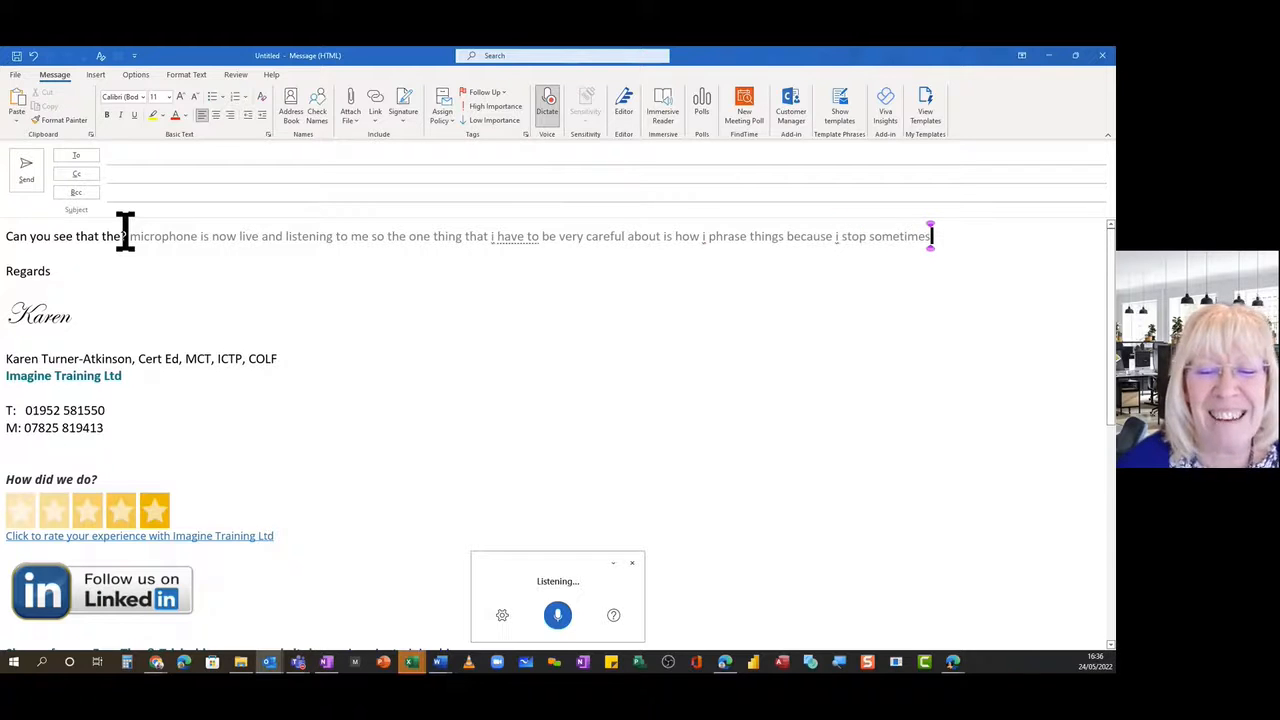
text(to think what i'm going to say next and this)
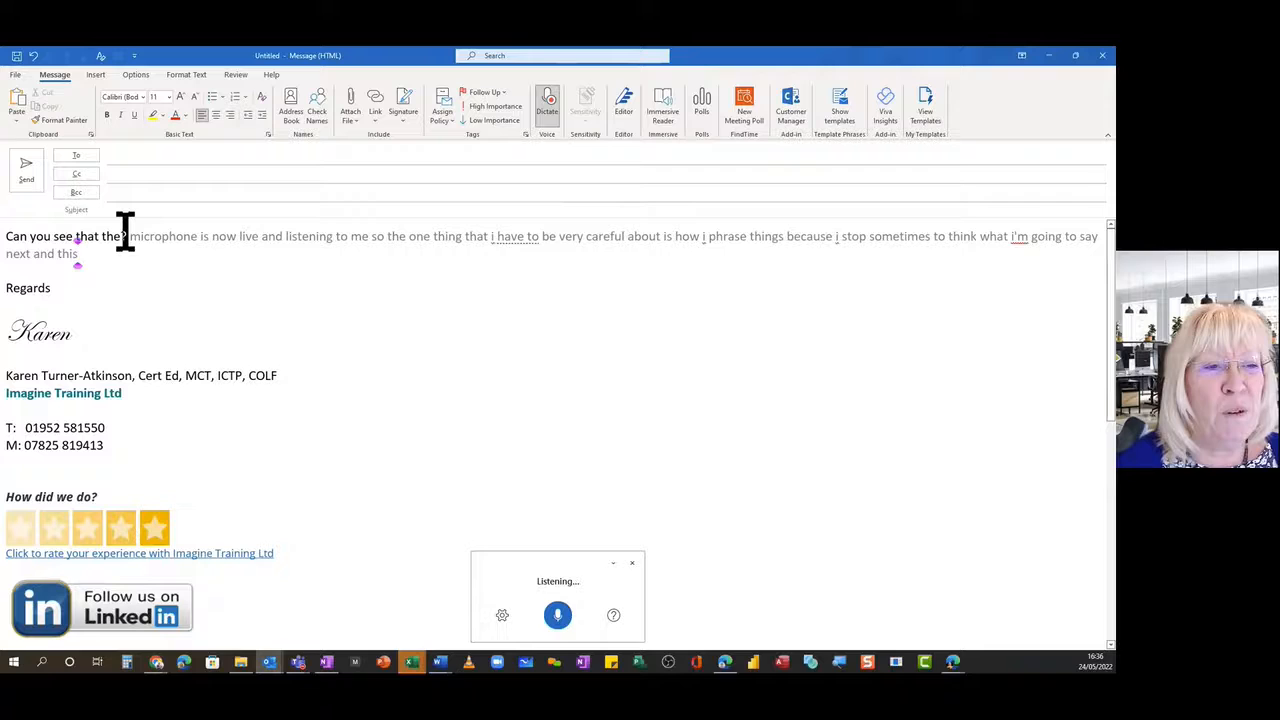
text(dictate very cleverly puts full stop and you)
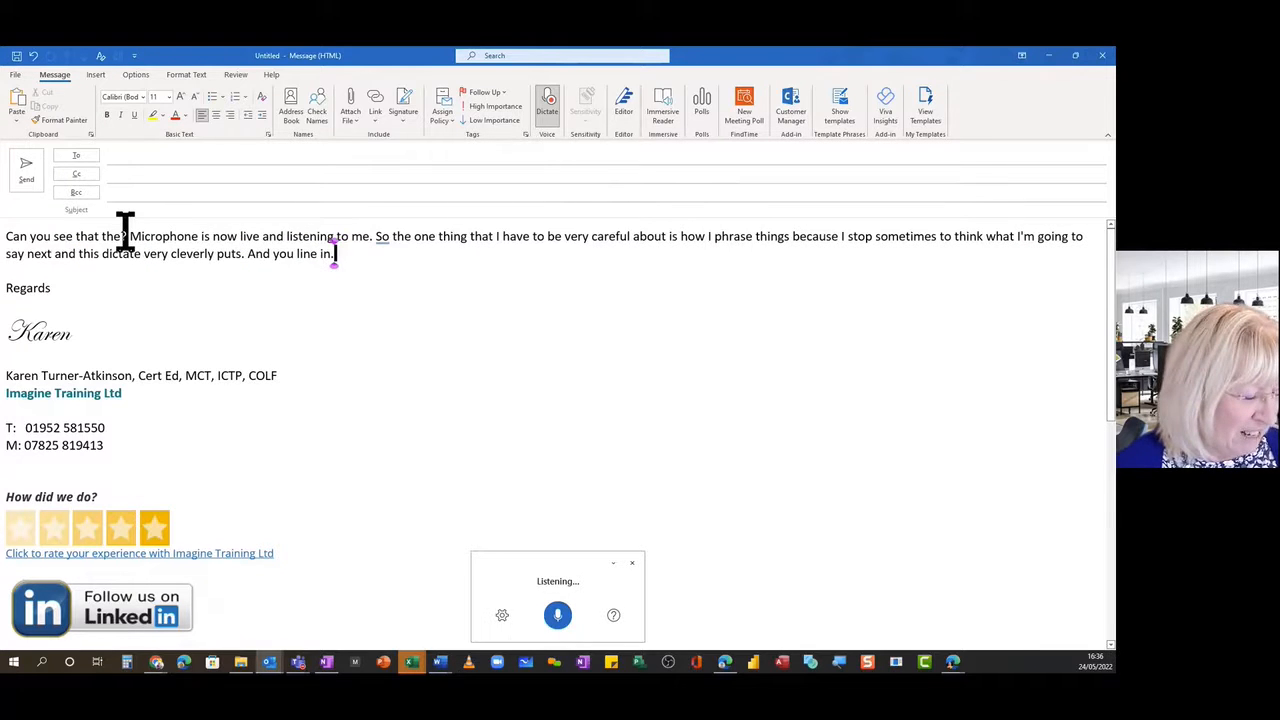
- Dictate that Dictate turns speech into text roughly into a document, using 'delete that'
text(so this dictate is)
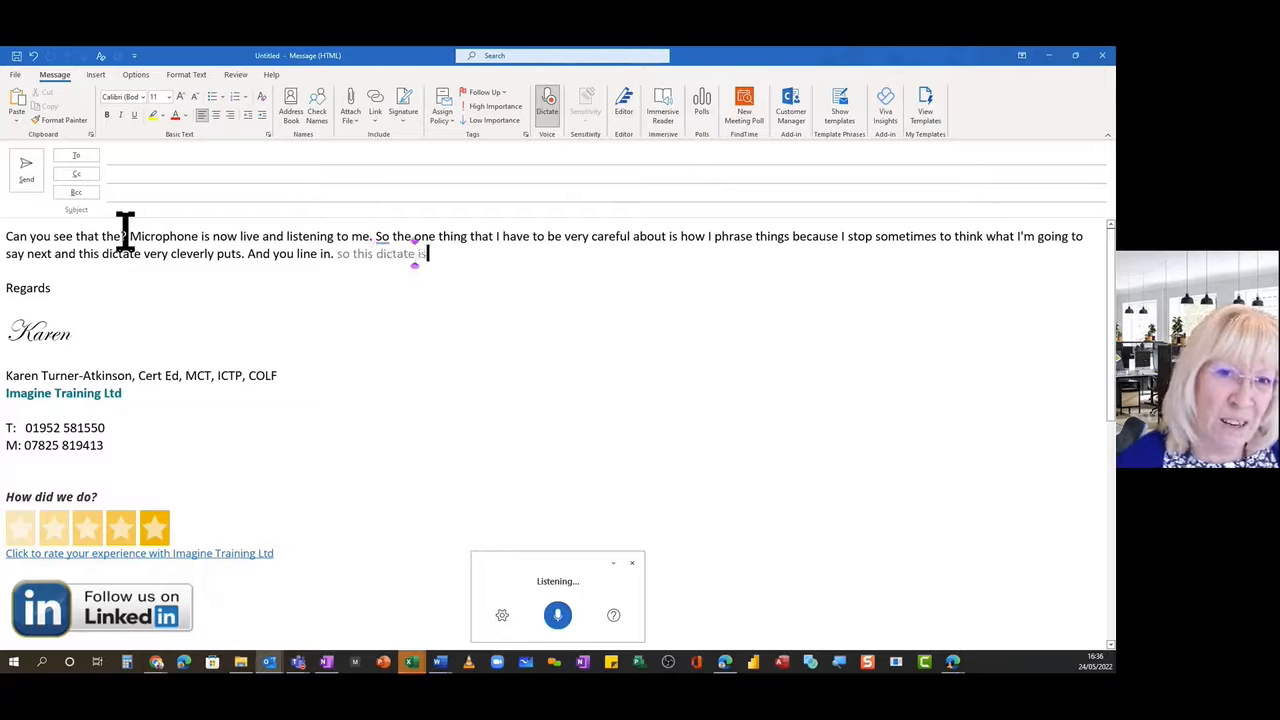
text(away to make your)
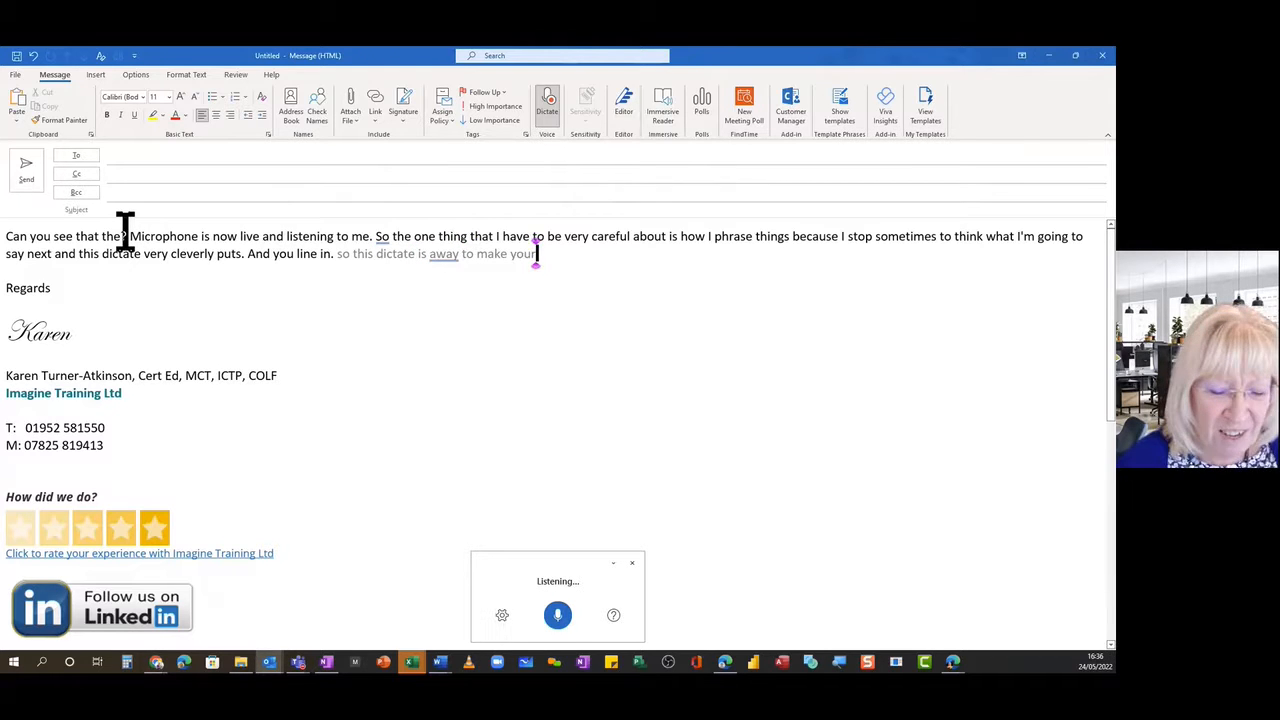
text(speech into text very quickly get your thoughts)
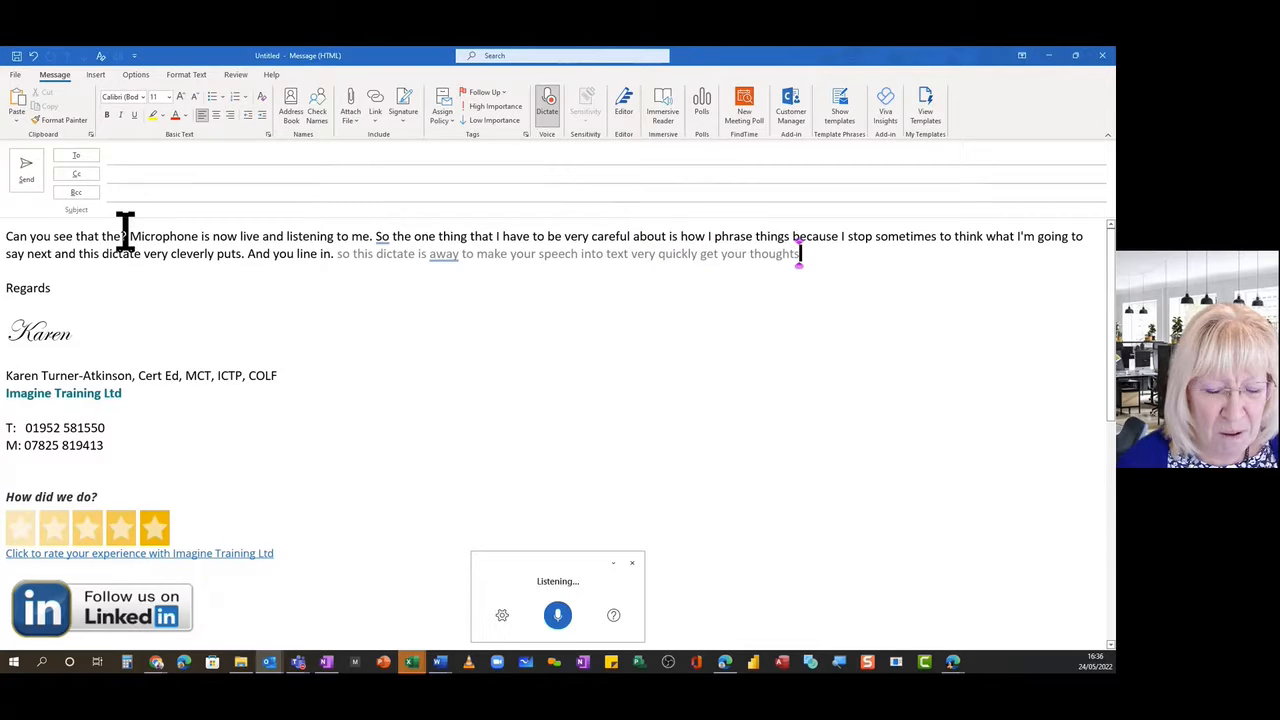
text(roughly down into a document and then you can.)
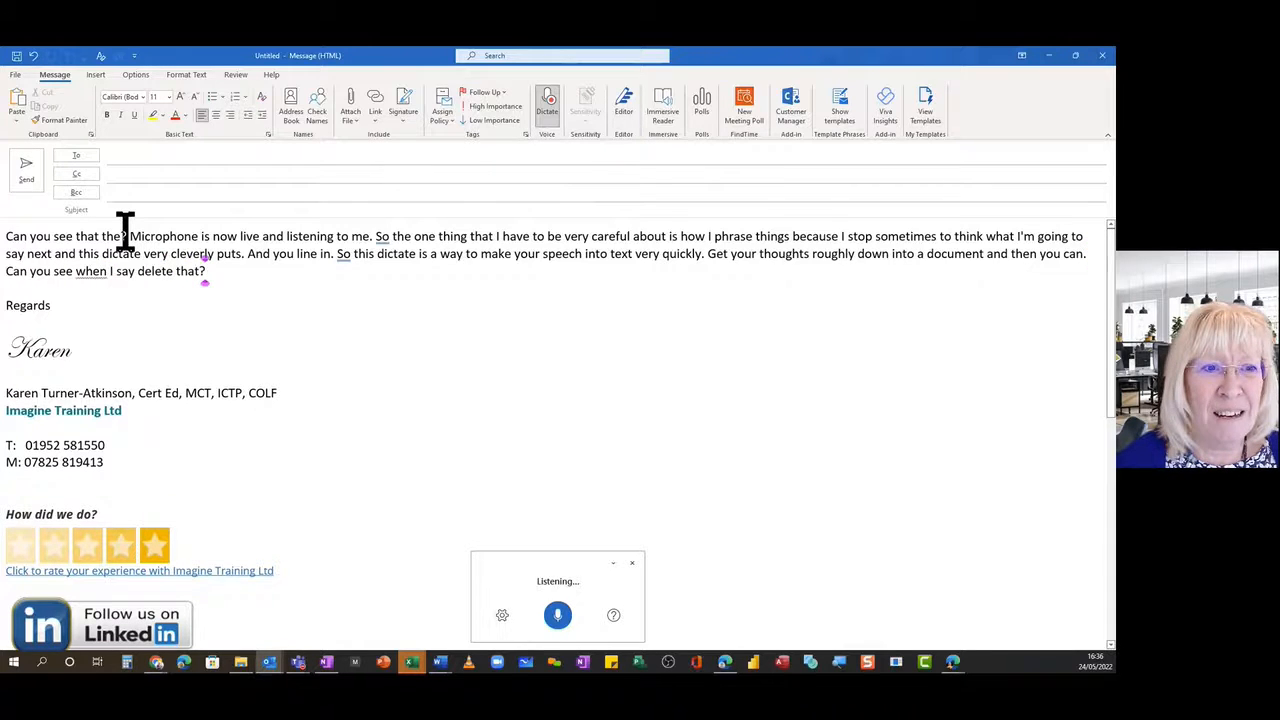
text(it takes out the last)
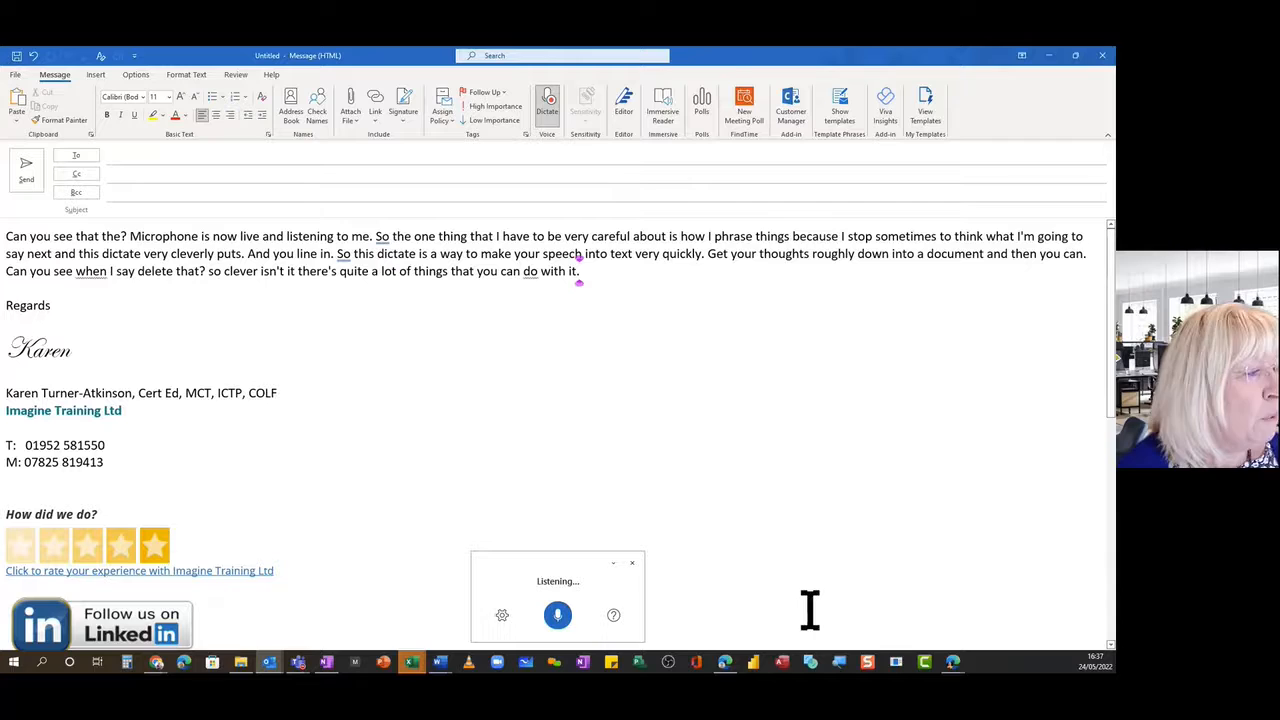
- Dictate sentences explaining that 'delete' removes the last word and 'delete that' the last spoken phrase
text(for example)
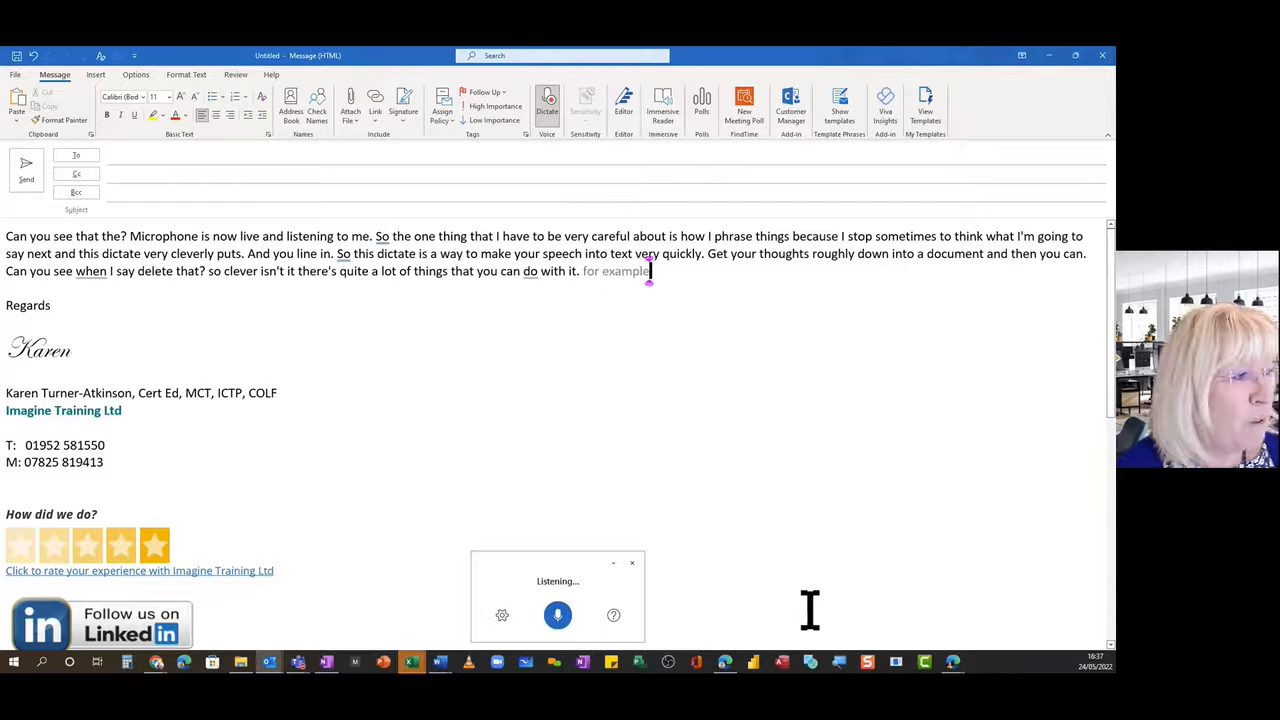
text(saying delete by itself)
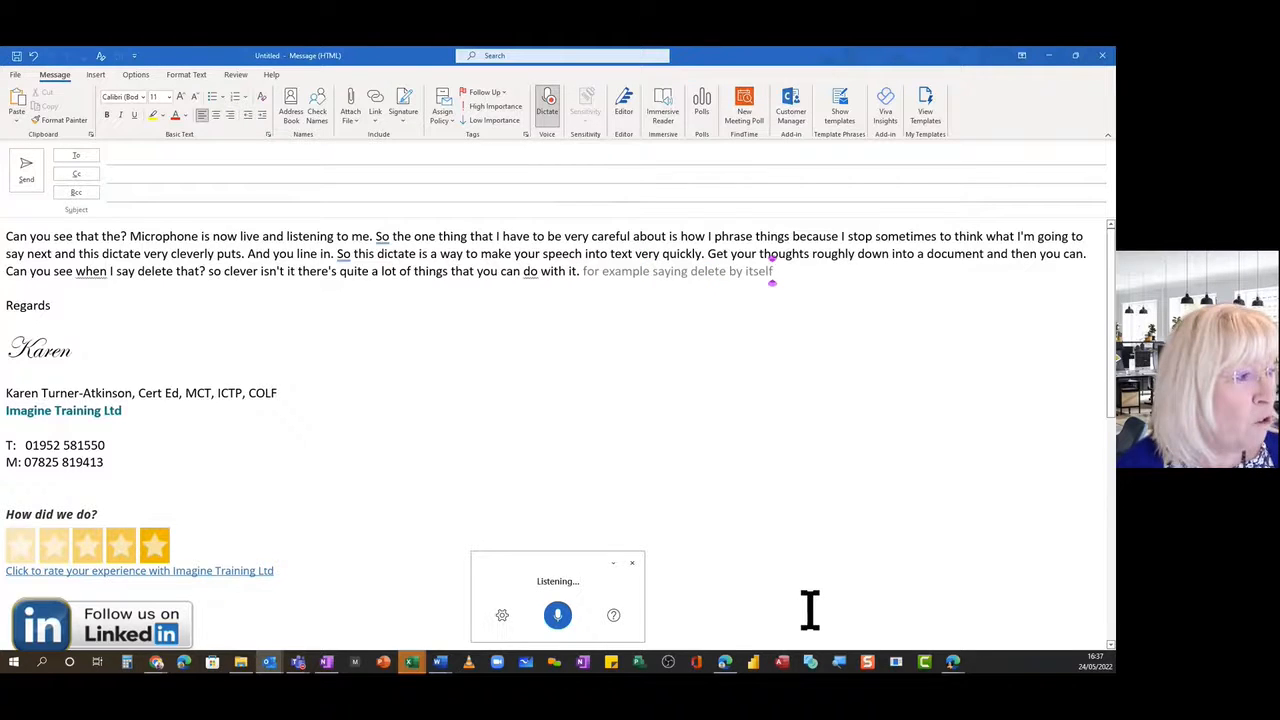
text(remove the last word or)
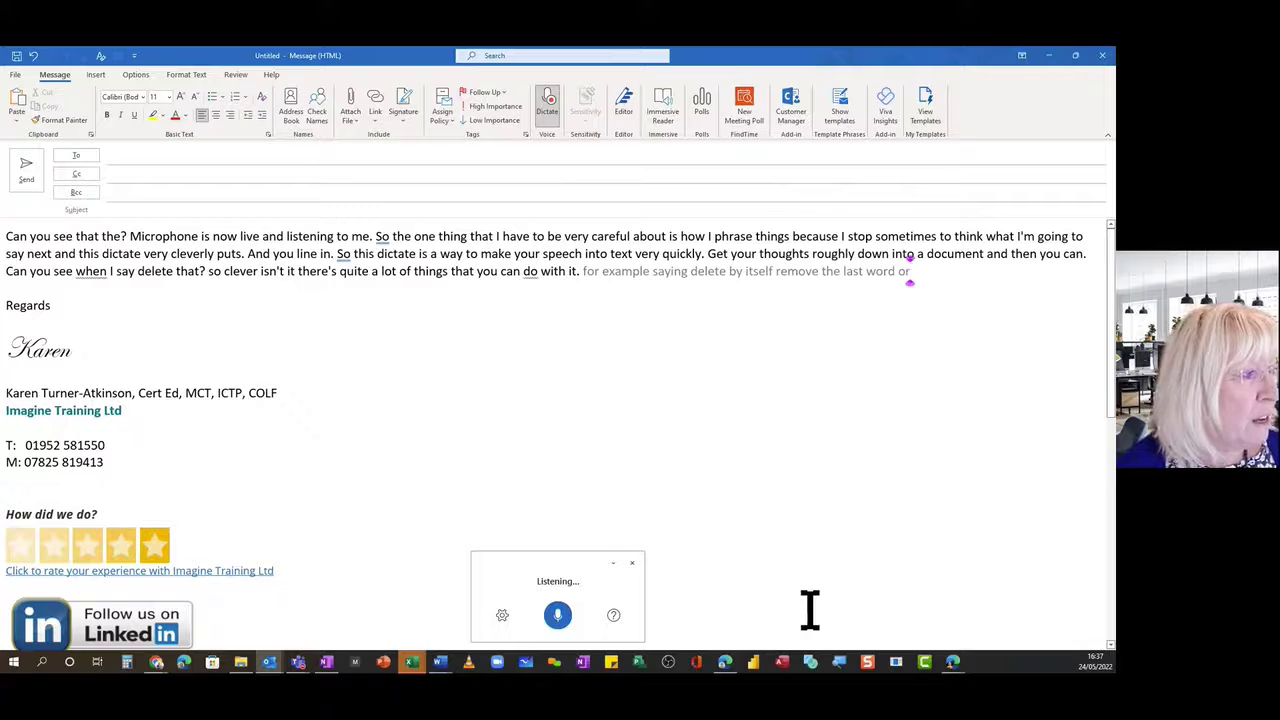
text(For example, saying delete by itself, remove the last word or punctuation before the cursor.)
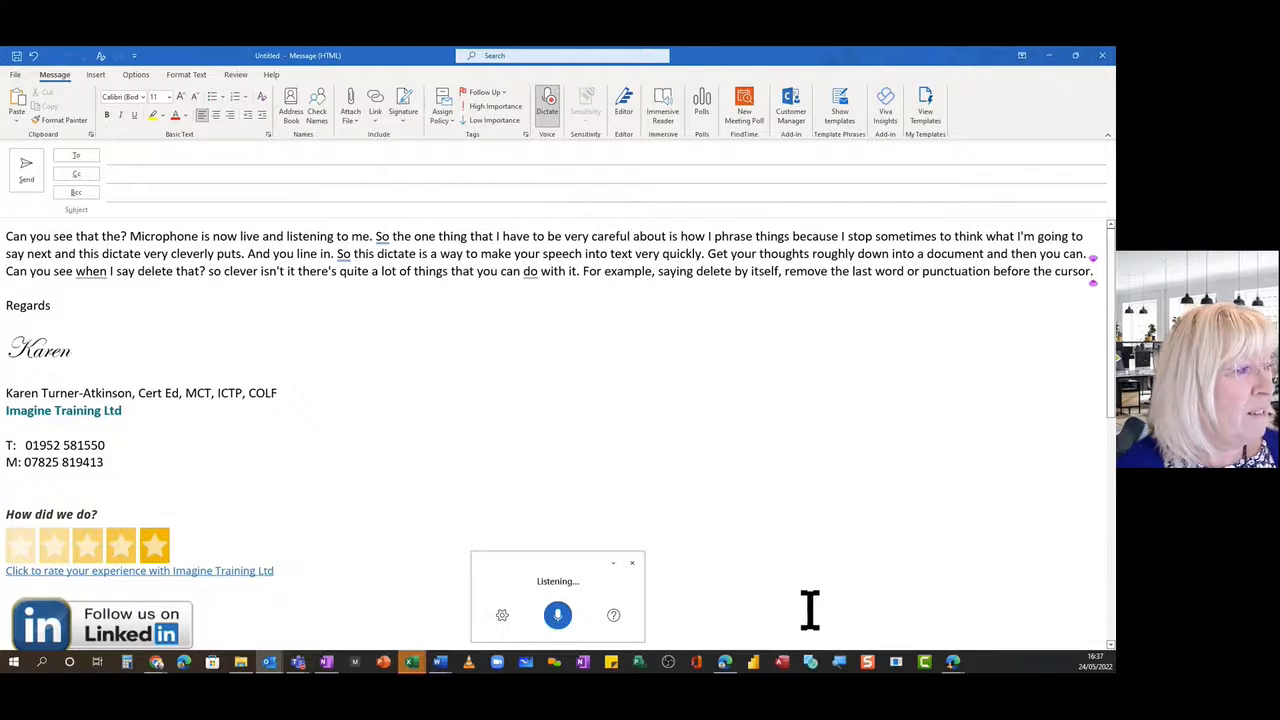
text(and i have just demonstrated)
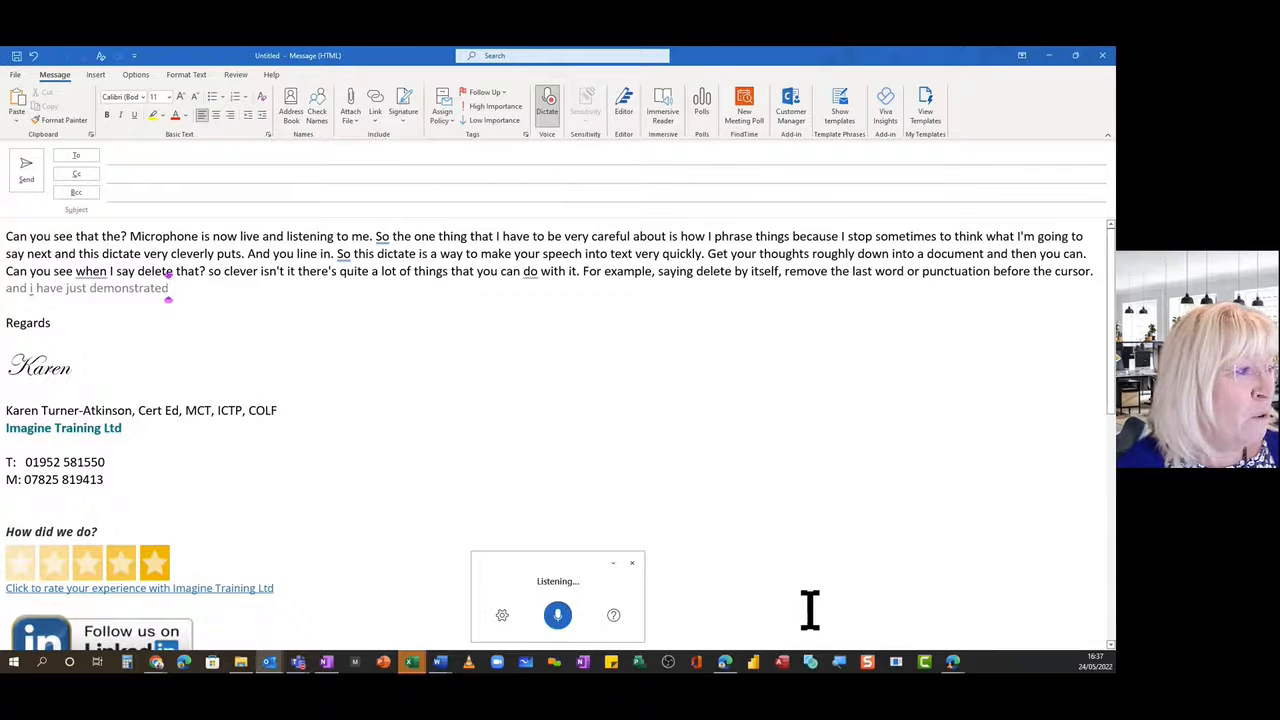
text(saying delete that removes the last)
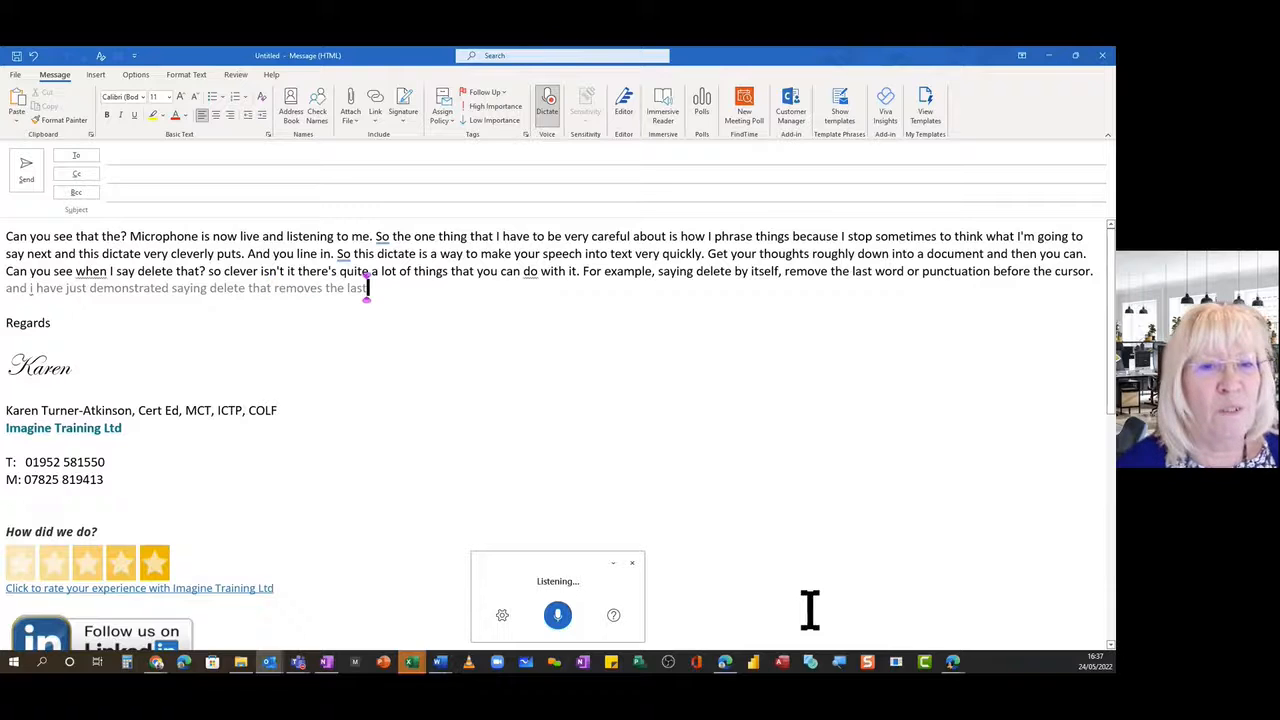
text(spoken)
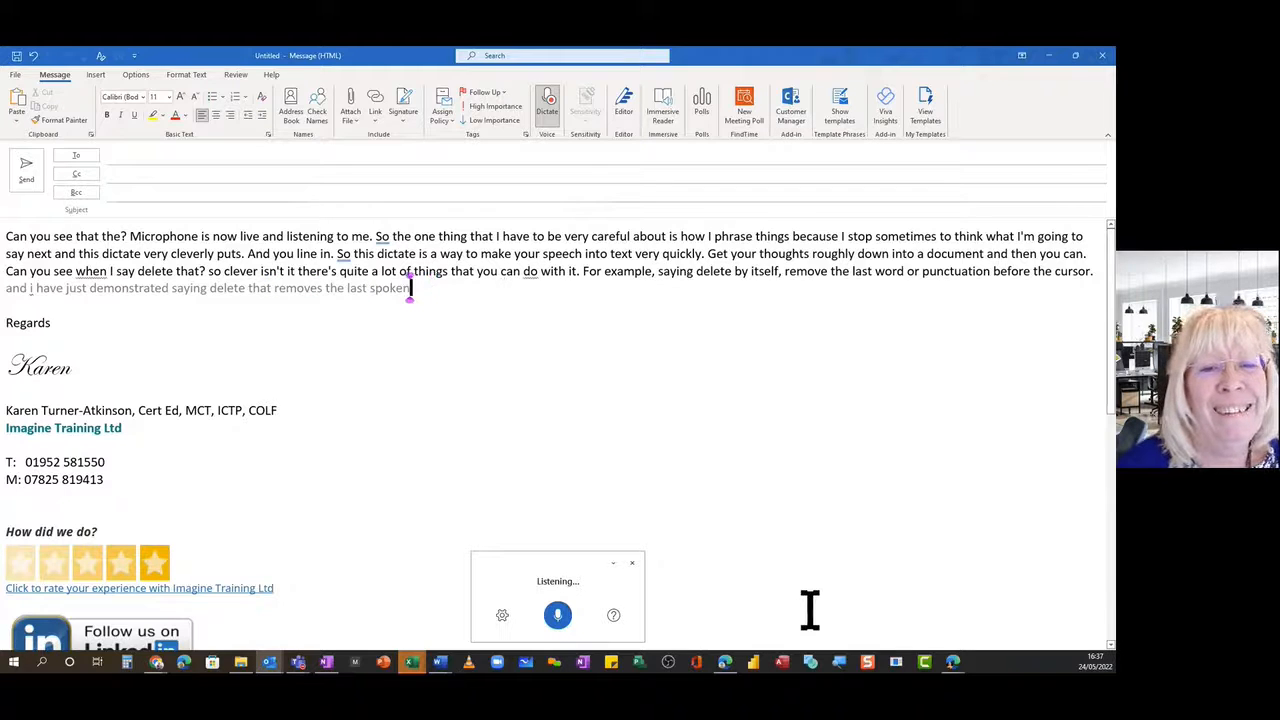
text(buttons so)
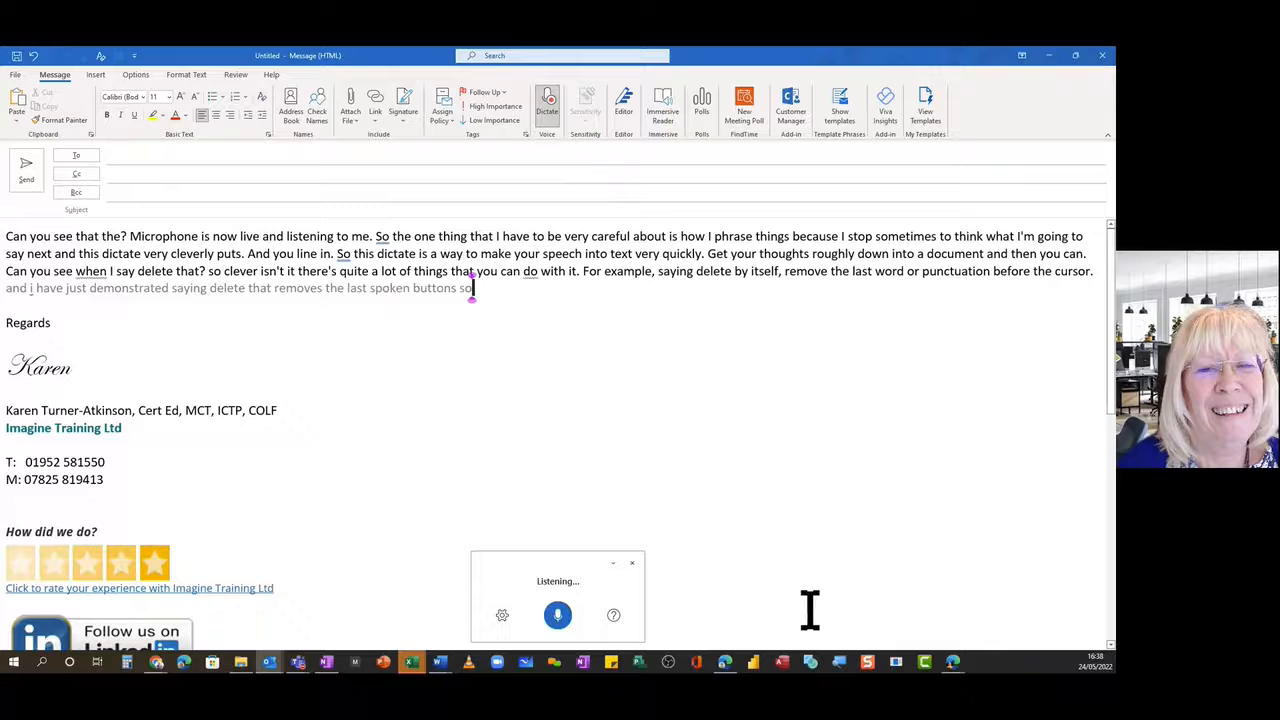
text(And as I've just demonstrated, saying delete that removes the last spoken buttons. So clever.)
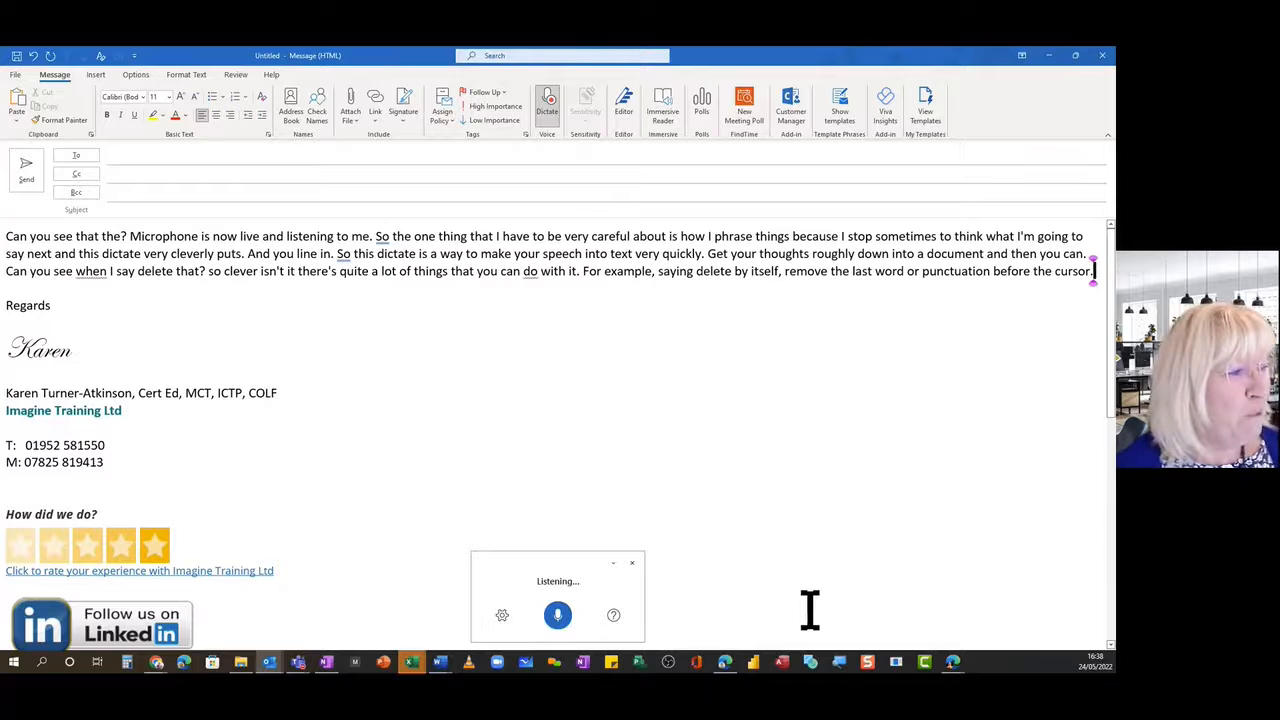
- Dictate the 'what a super nice day' example with 'delete super', then the formatting intro sentence
text(add example of using a phrase)
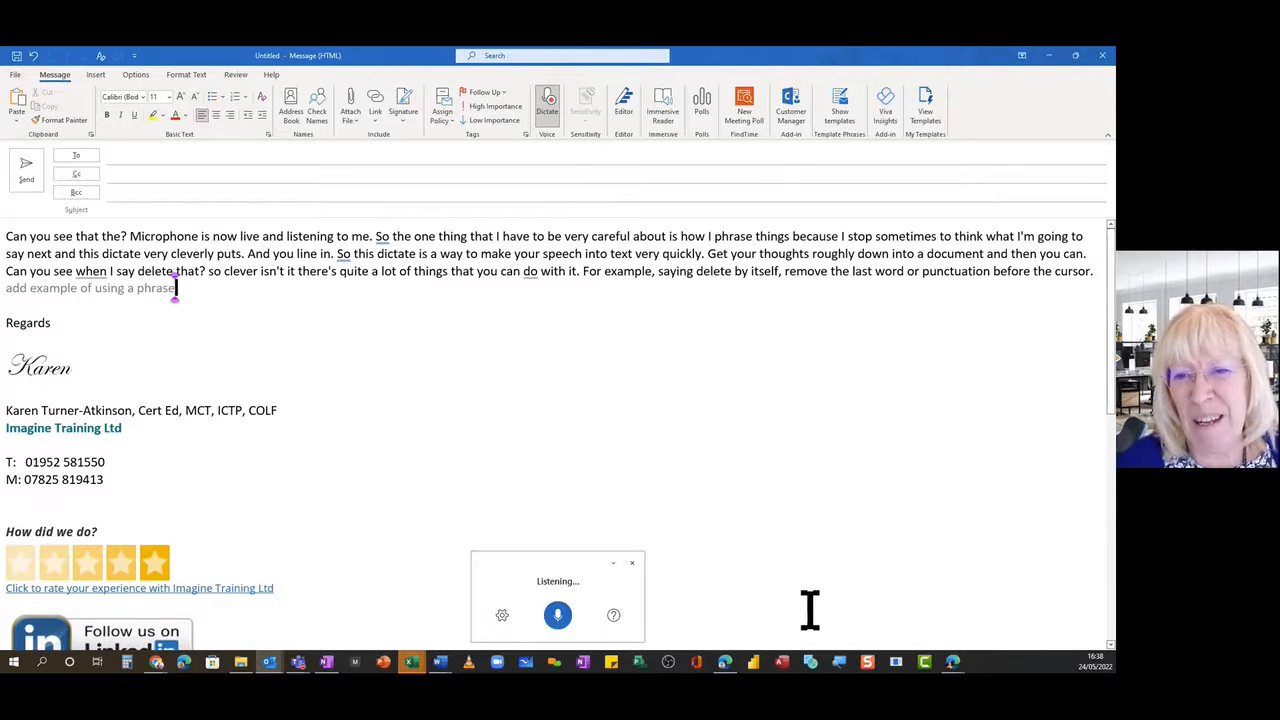
text(would be dictating something like)
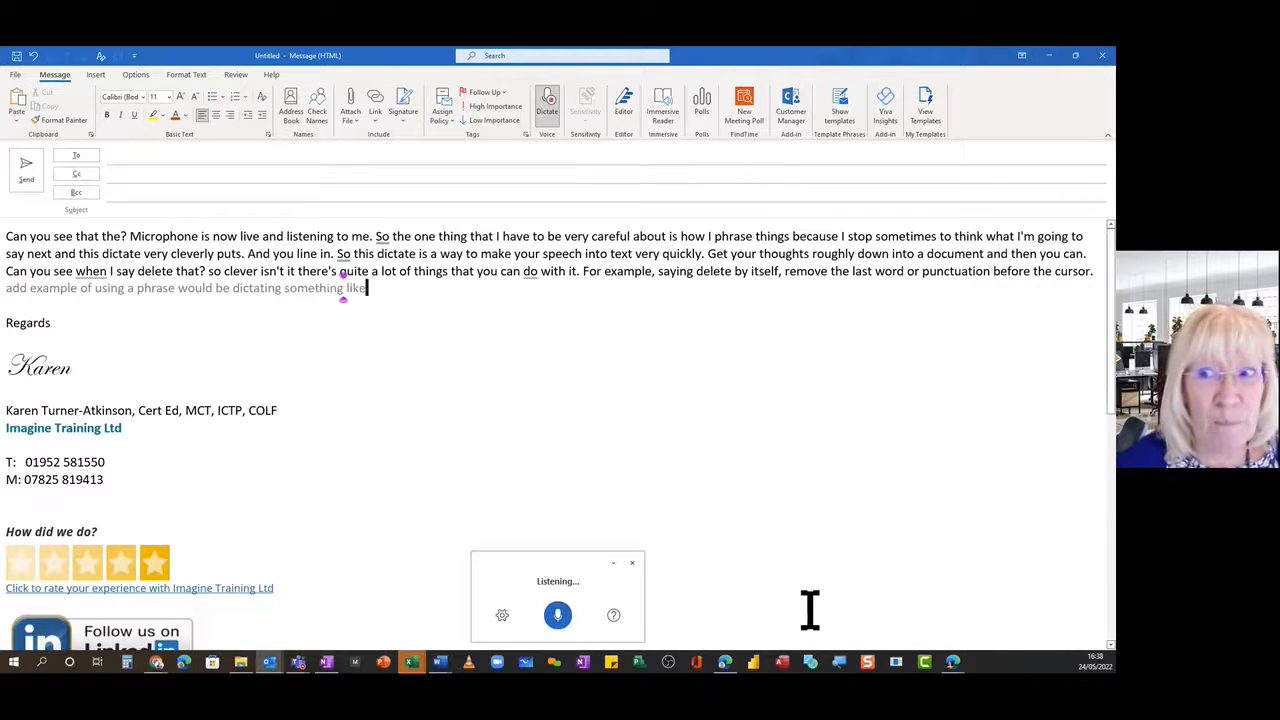
text(what are super nice)
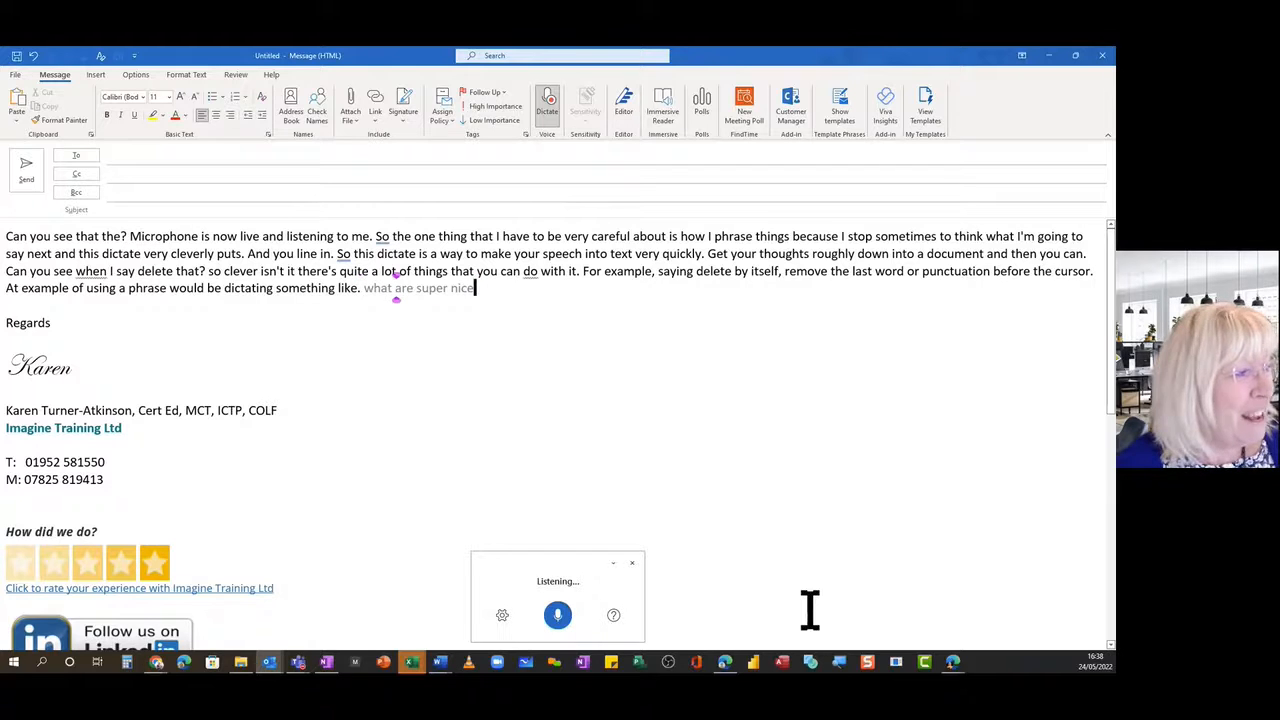
text(day and then saying.)
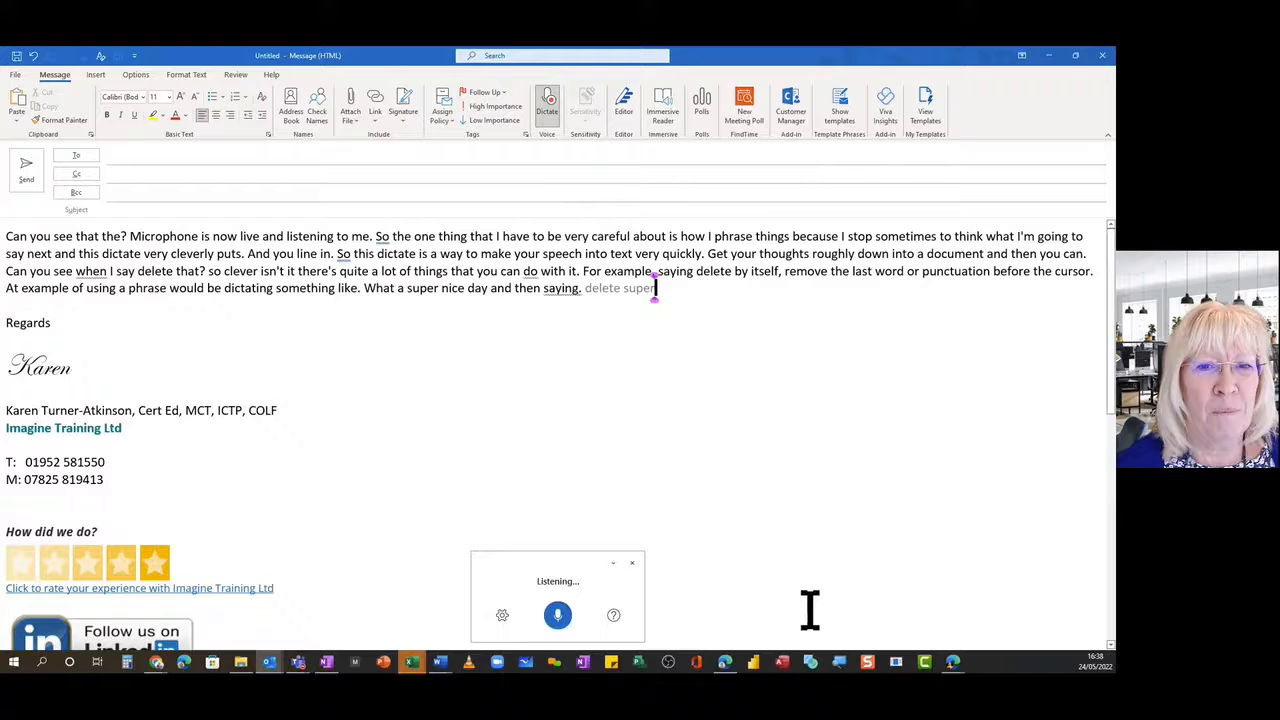
text(delete super)
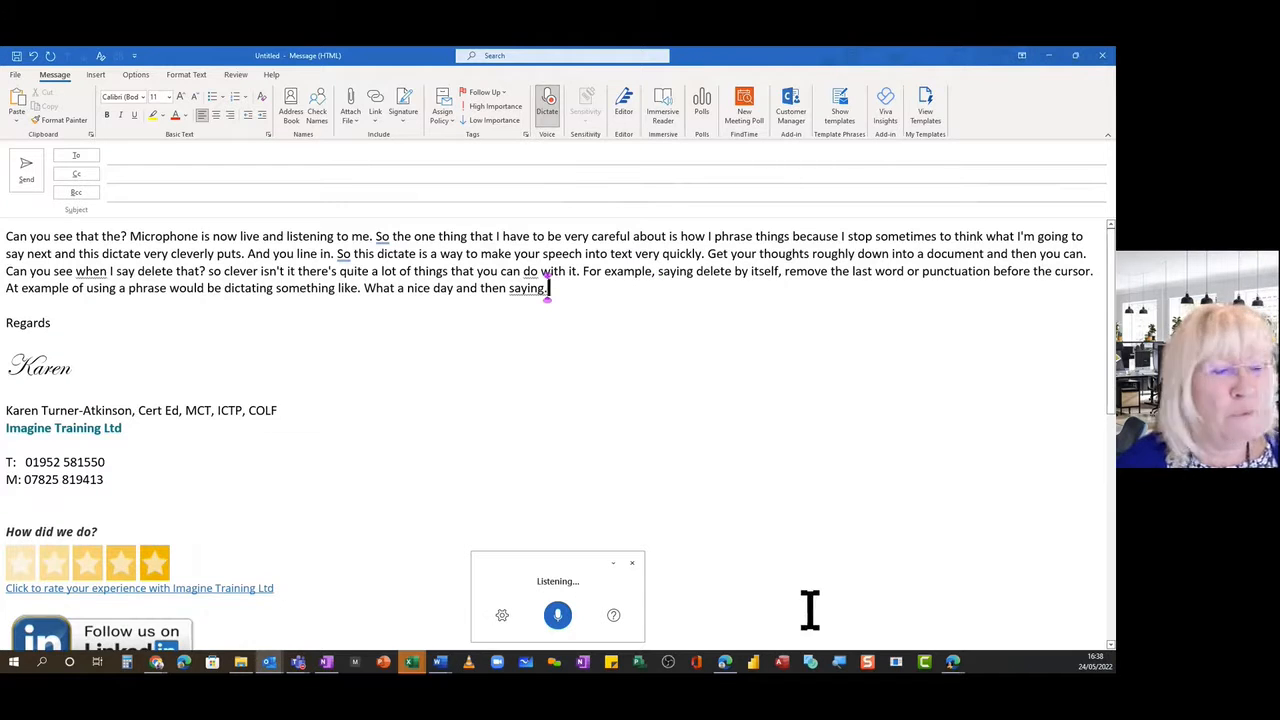
text(you then be left with the phrase water. Nice day.)
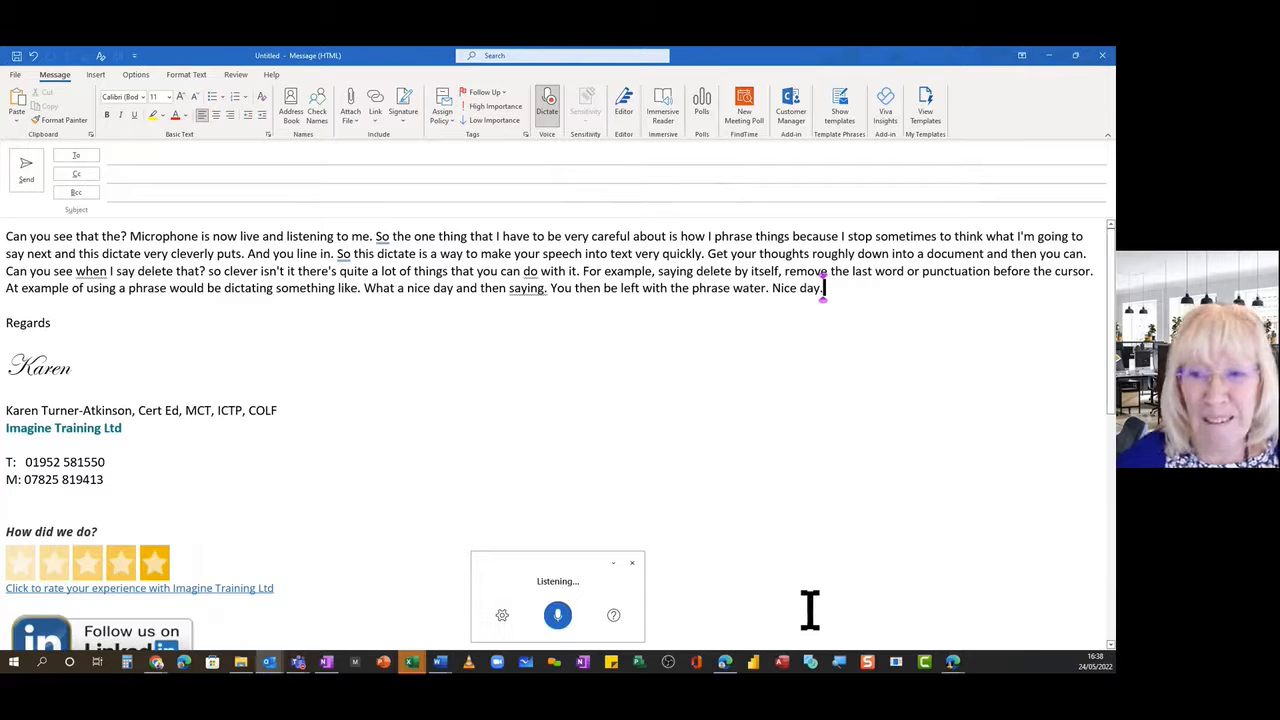
text(there's a lot formatting that you can do)
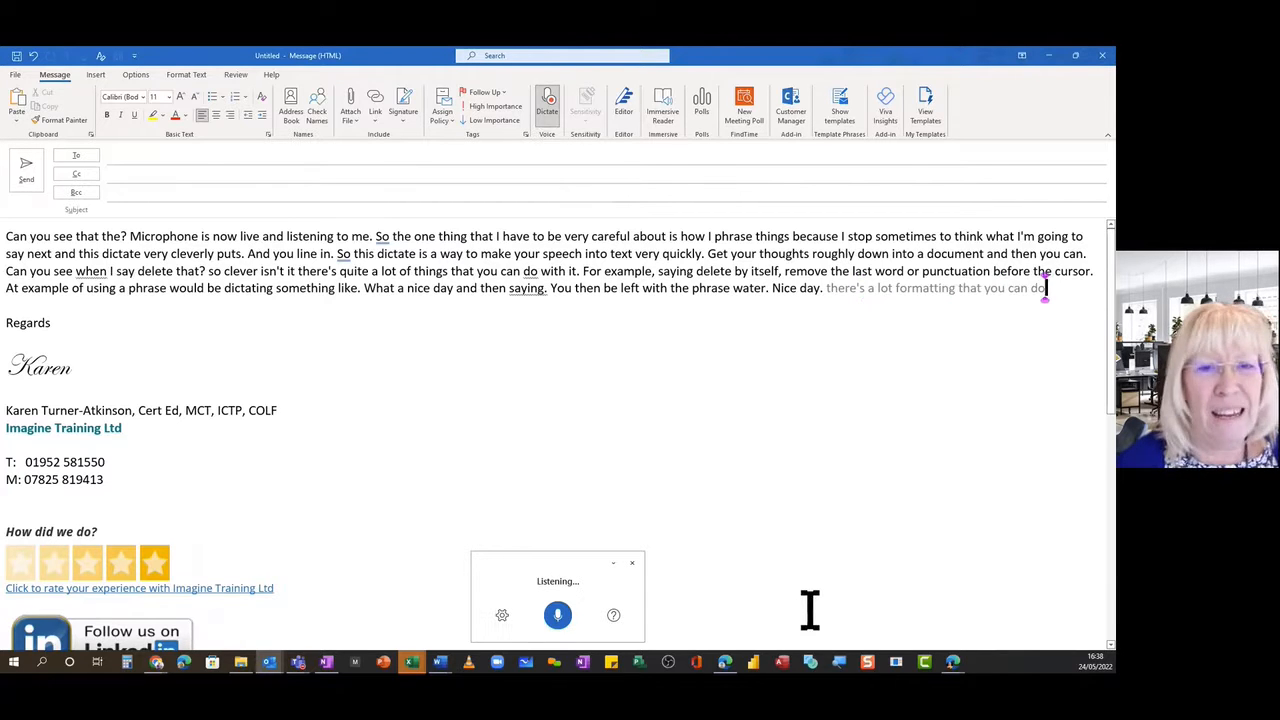
text(There's a lot of formatting that you can do with it, so you can say)
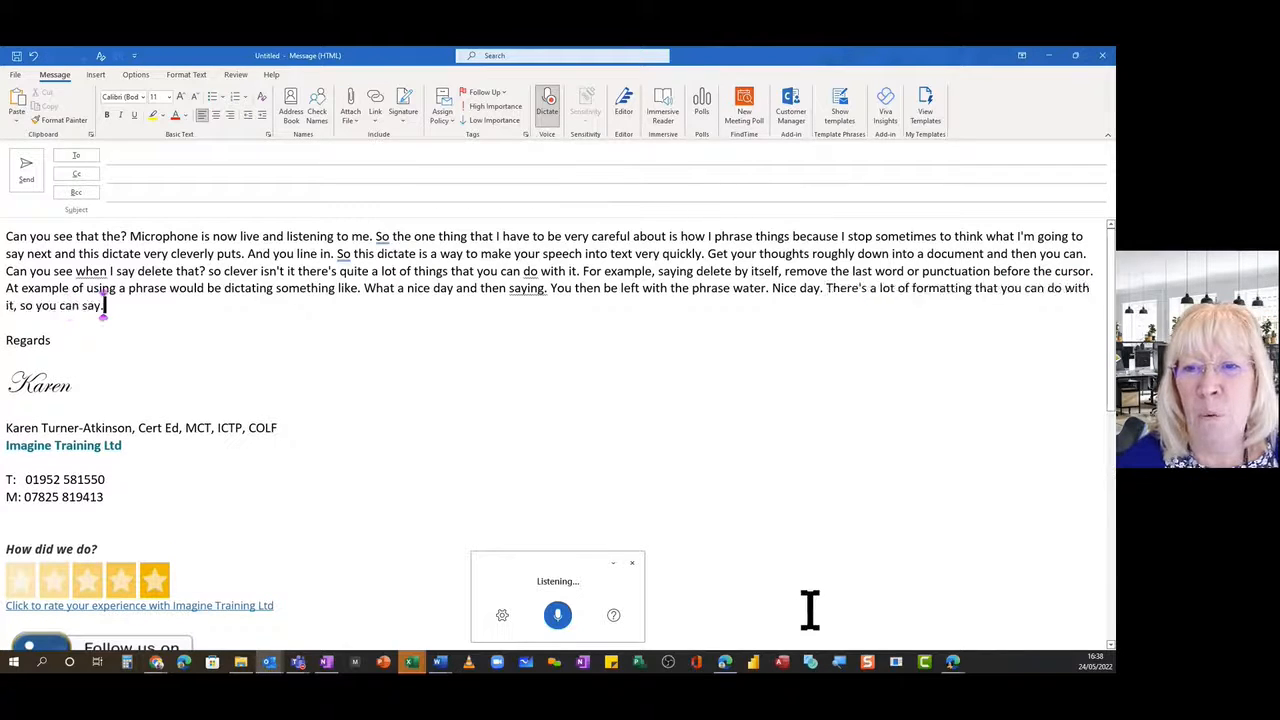
- By voice, bold 'Nice day', strike through 'dictating' and underline 'phrase'
text(bold)
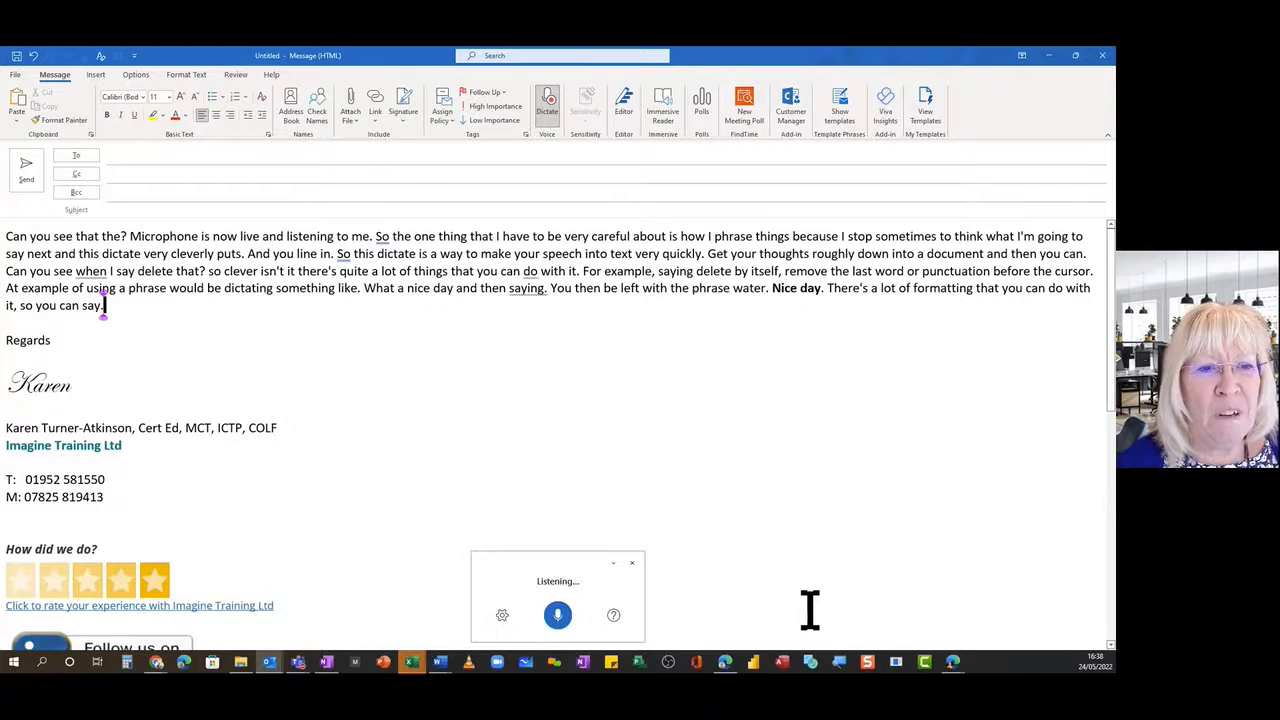
text(strikethrough dictating)
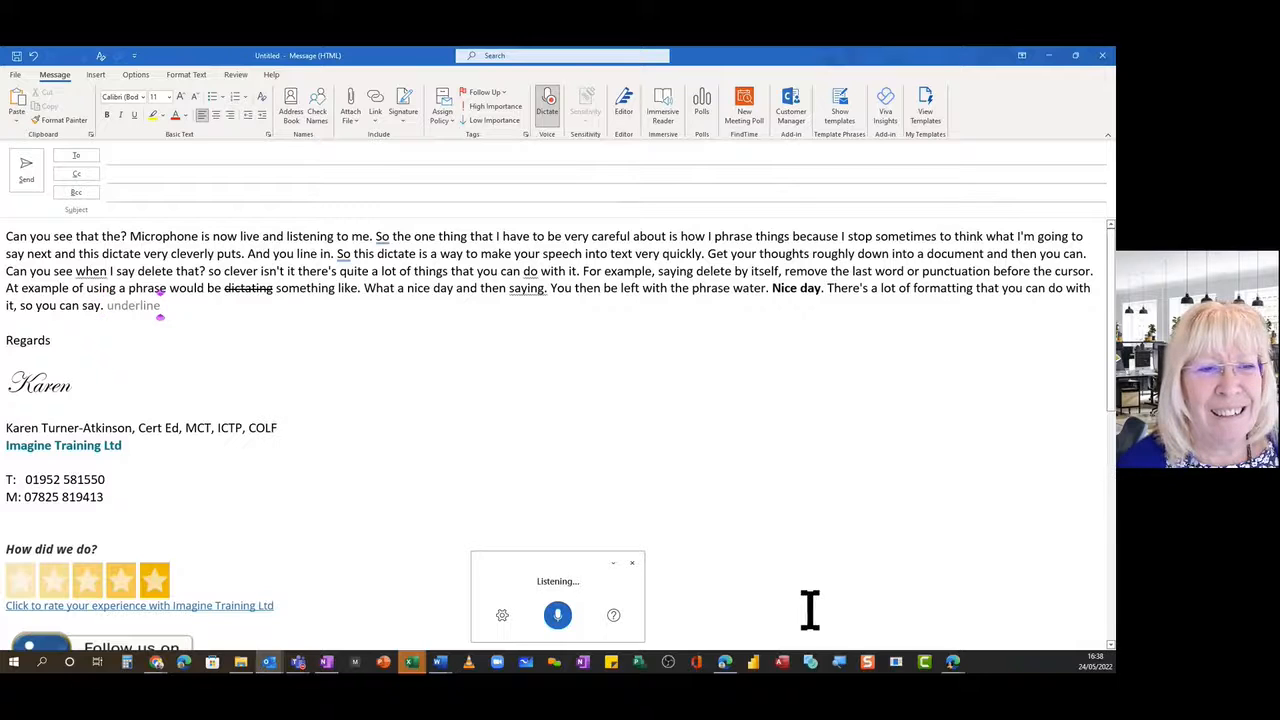
text(underline phrase)
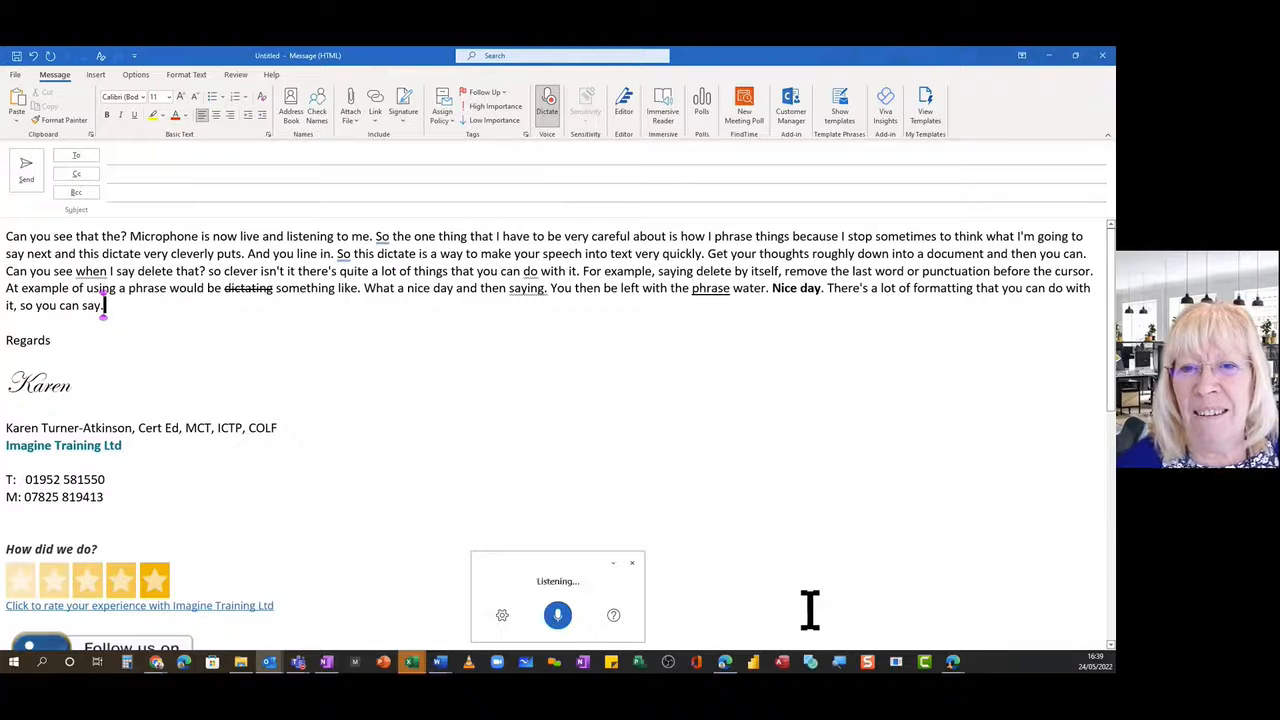
- Italicise 'example' by voice, dictate the 'Really love this? So clever...' sentences, then pause dictation
text(italics)
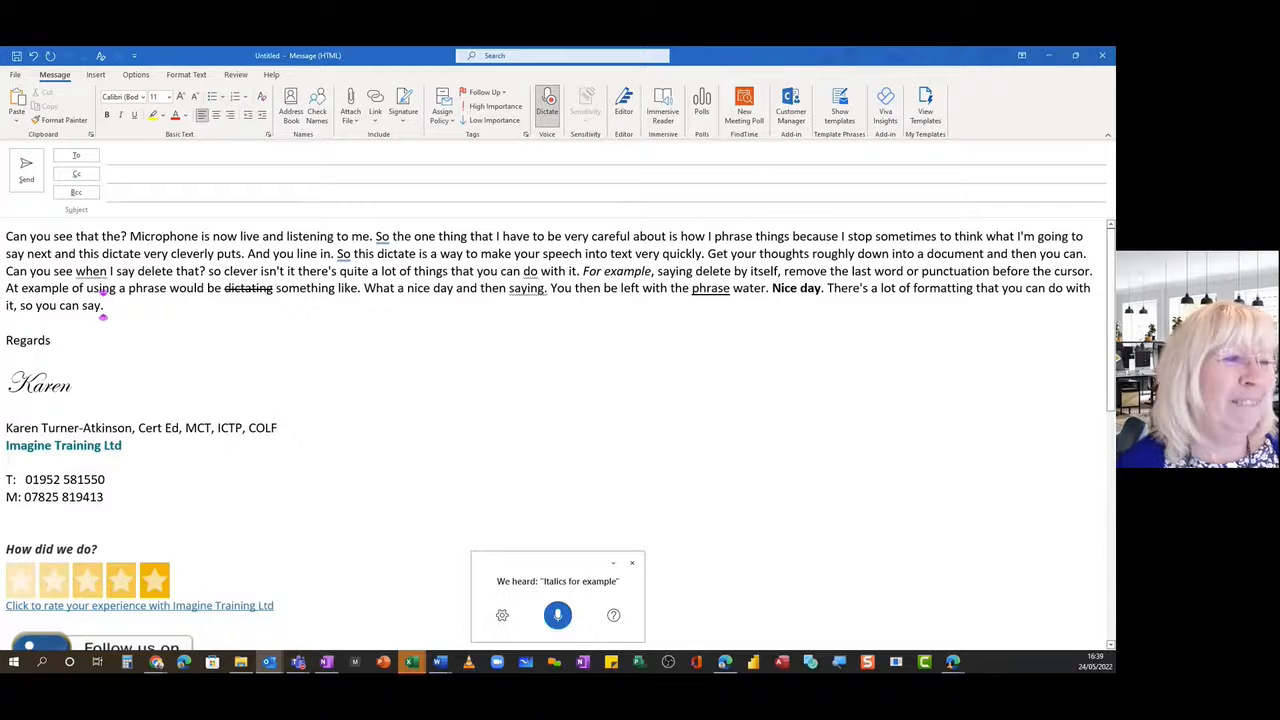
text(really love)
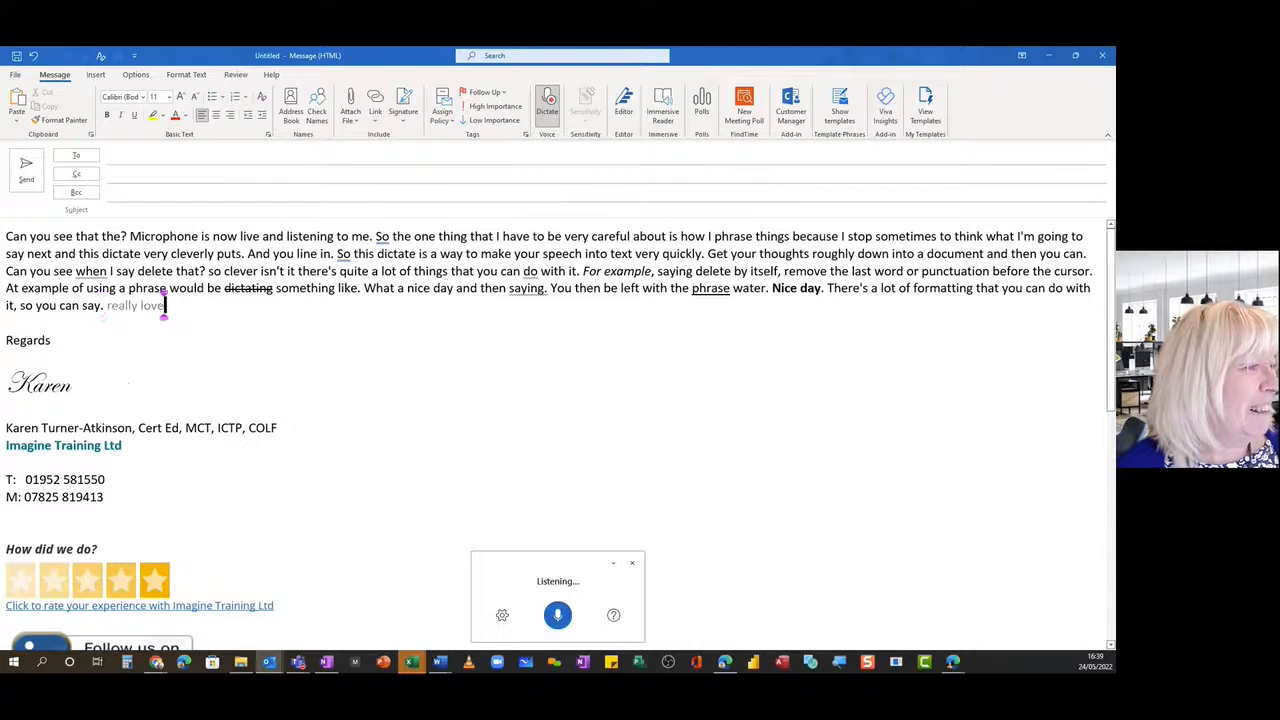
text(this so clever so people who don't type very quickly or people who just)
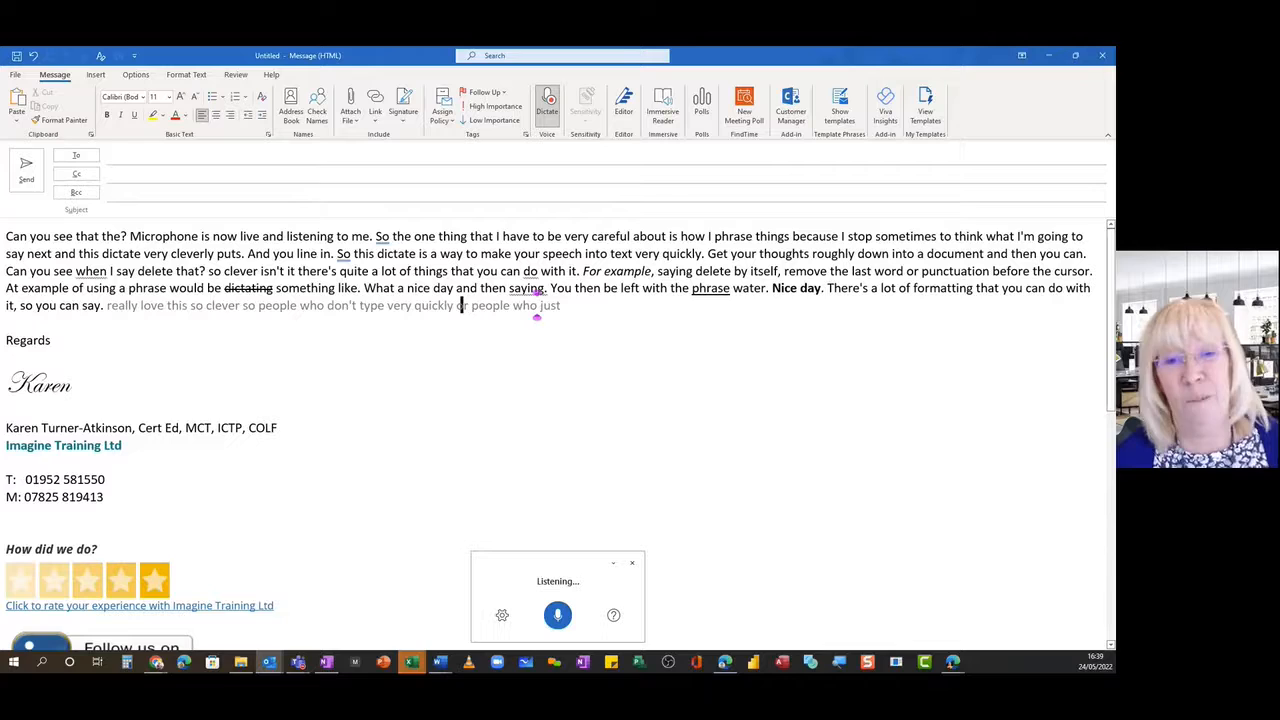
text(want to get their ideas onto paper)
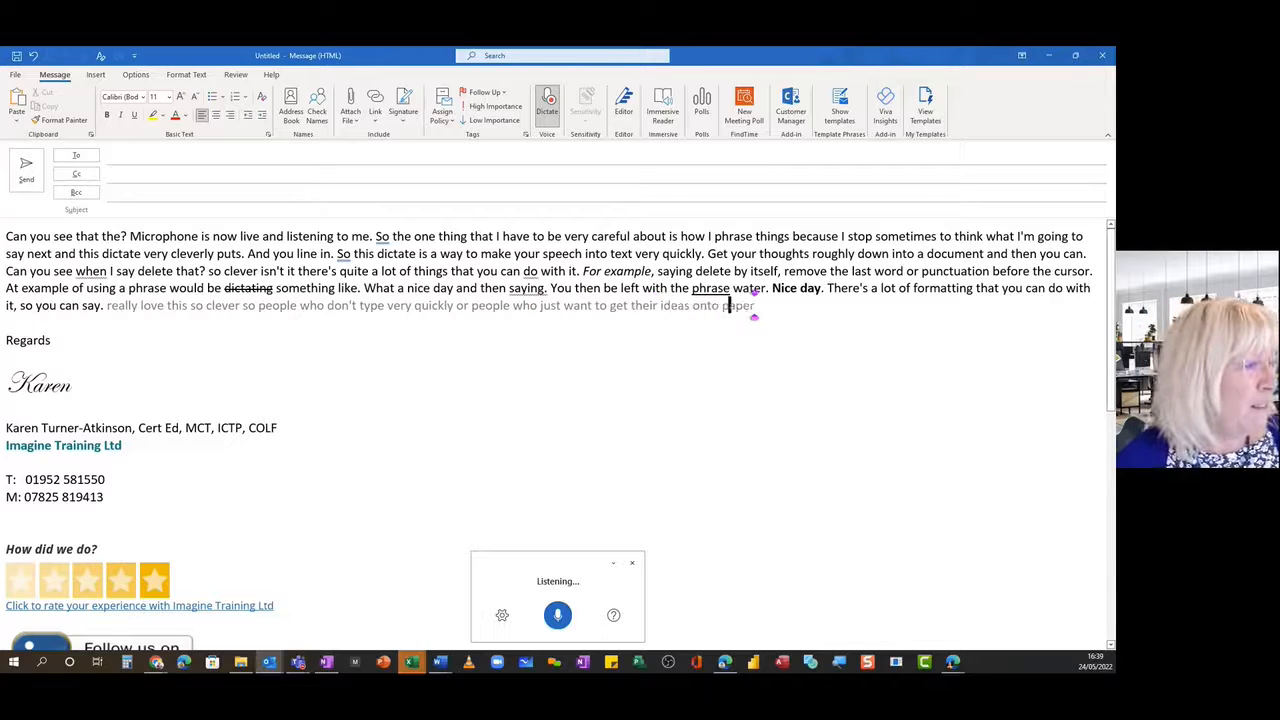
text(will find this)
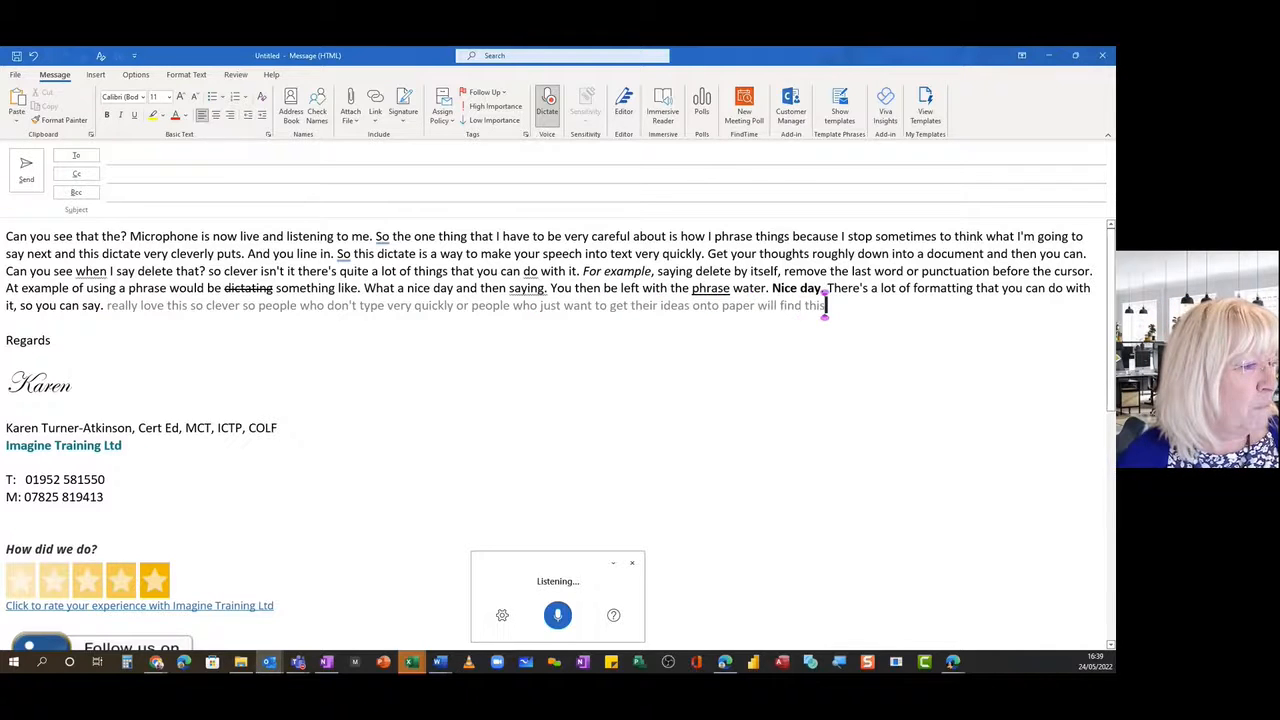
text(Really love this? So clever. So people who don't type very quickly, or people who just want to get their ideas onto paper will find this amazing.)
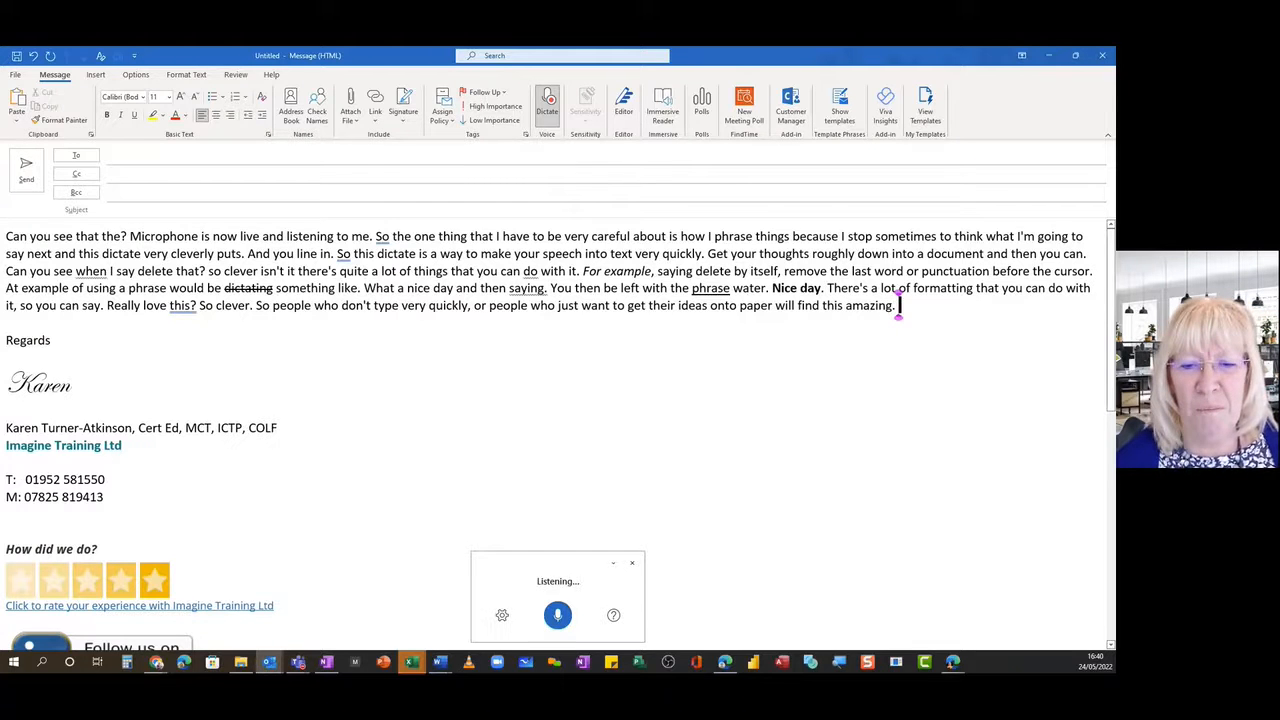
click(556, 616)
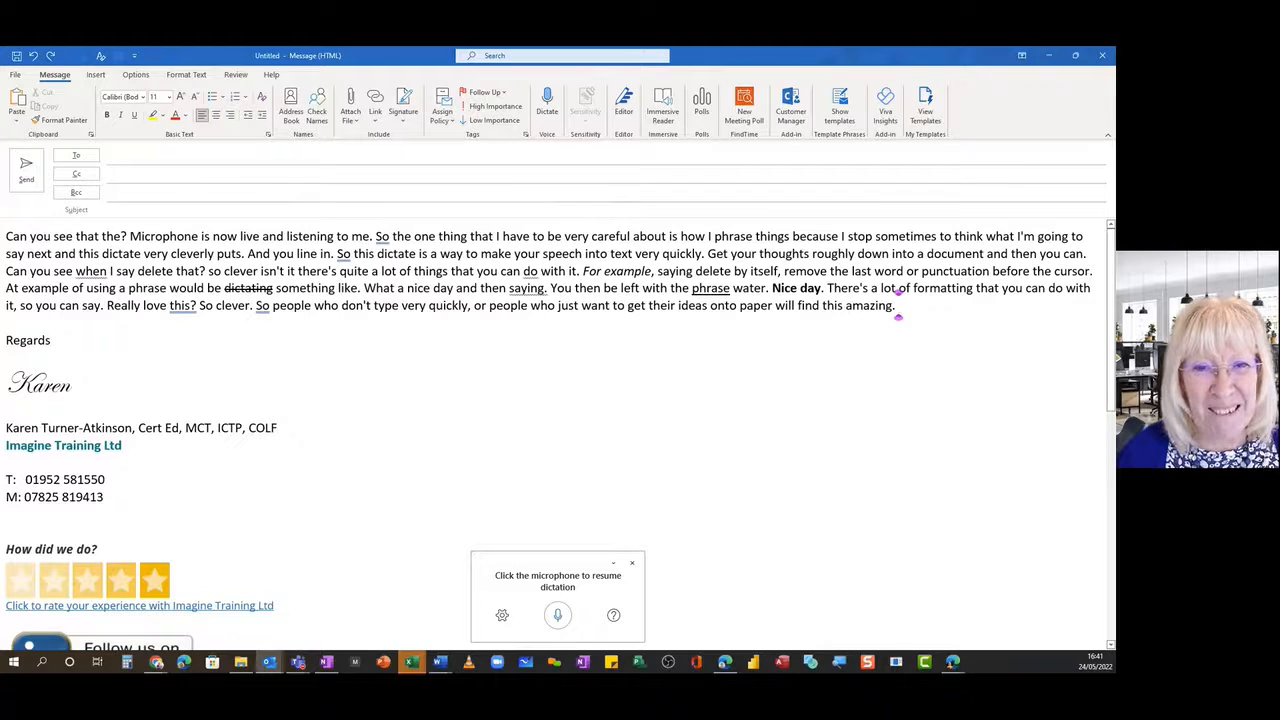
- Resume dictation from the Dictate toolbar microphone
click(556, 616)
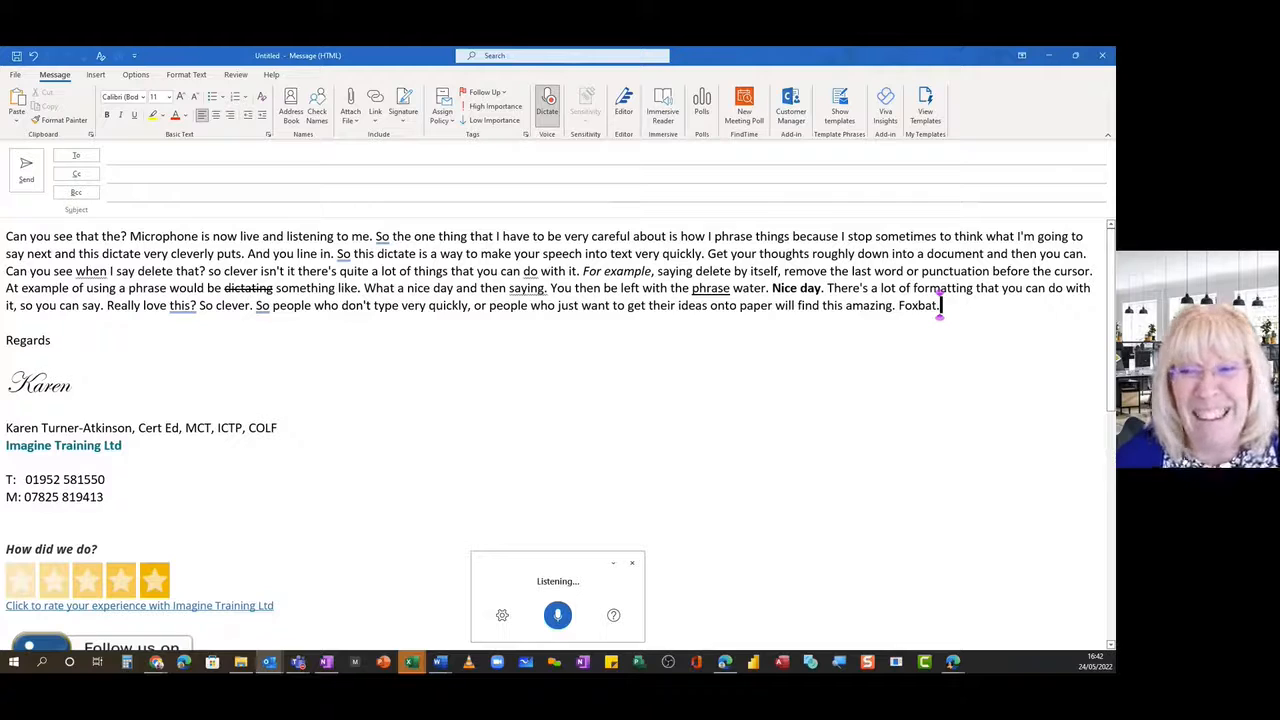
- Remove the unwanted dictated phrase with 'delete that' and start the profanity filter explanation
text(I didn't say that)
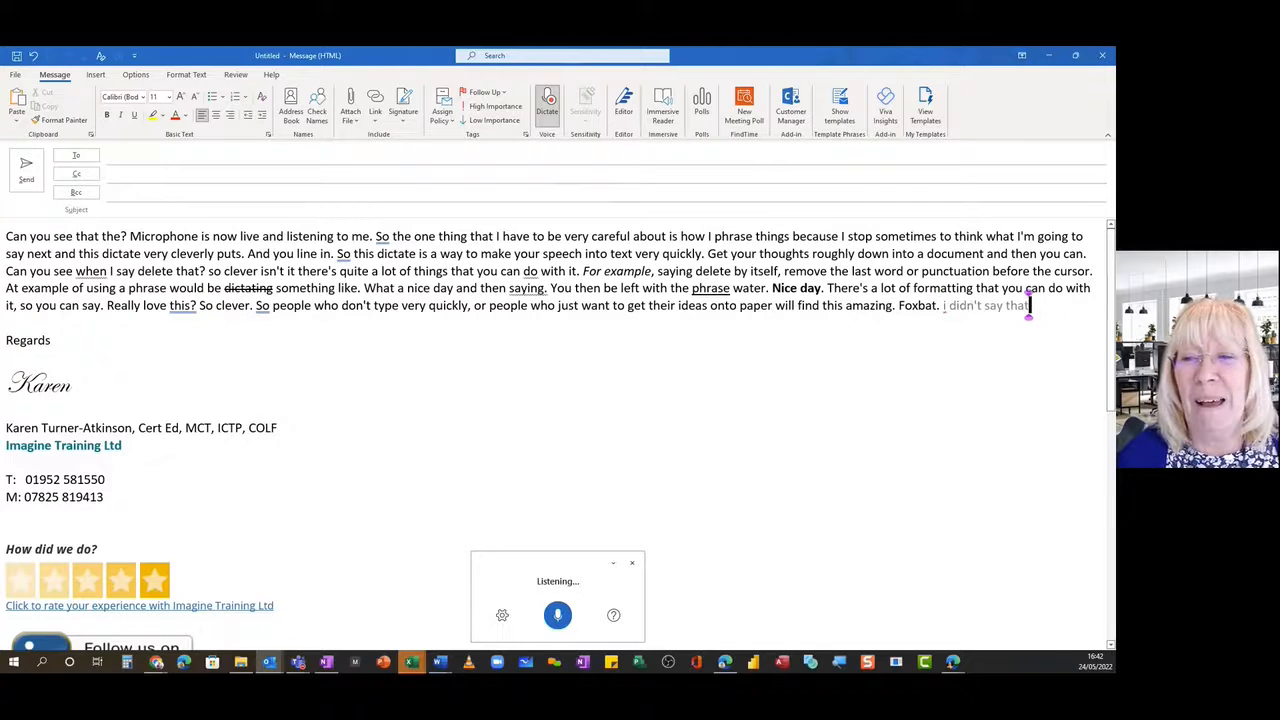
text(delete that)
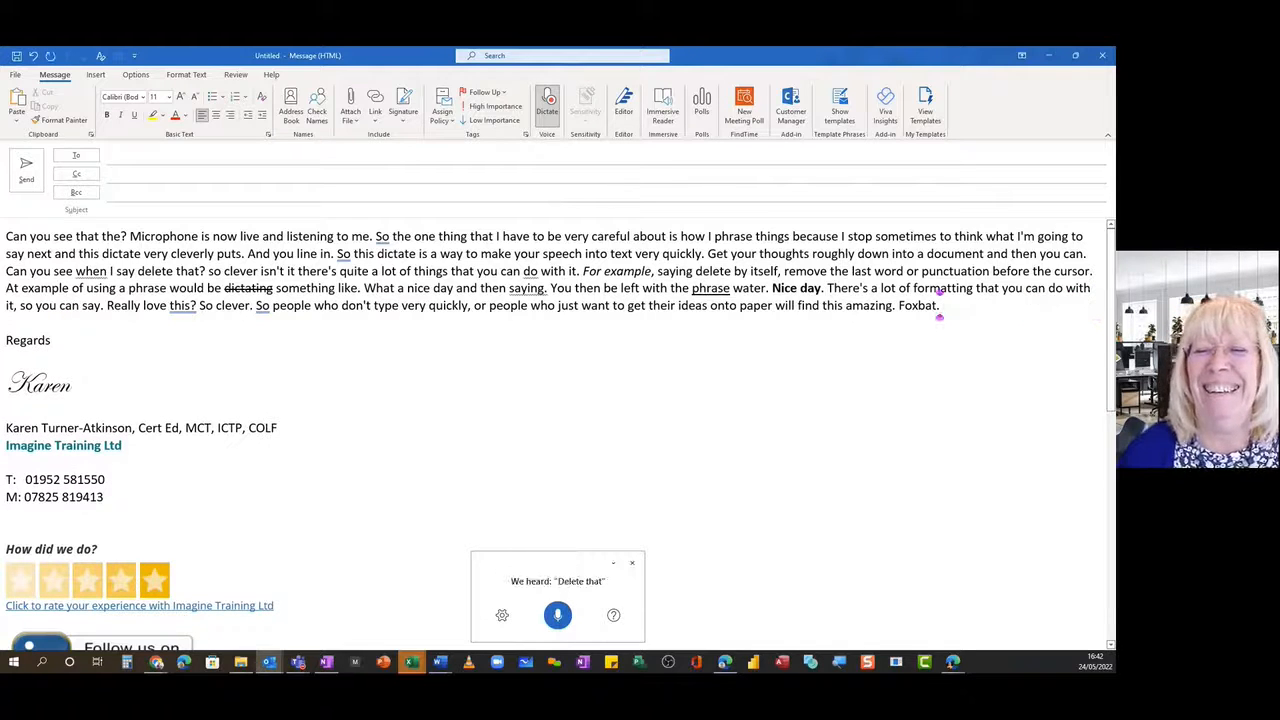
text(delete that)
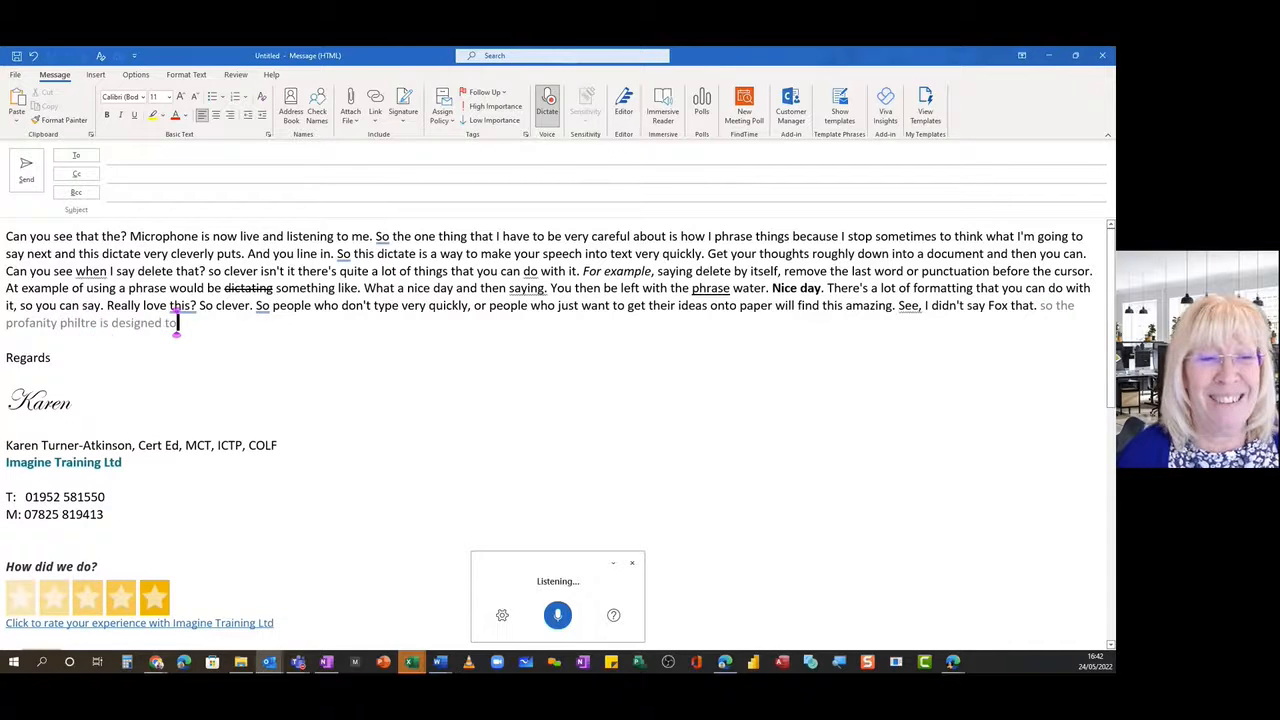
text(put asterisks in place of any.)
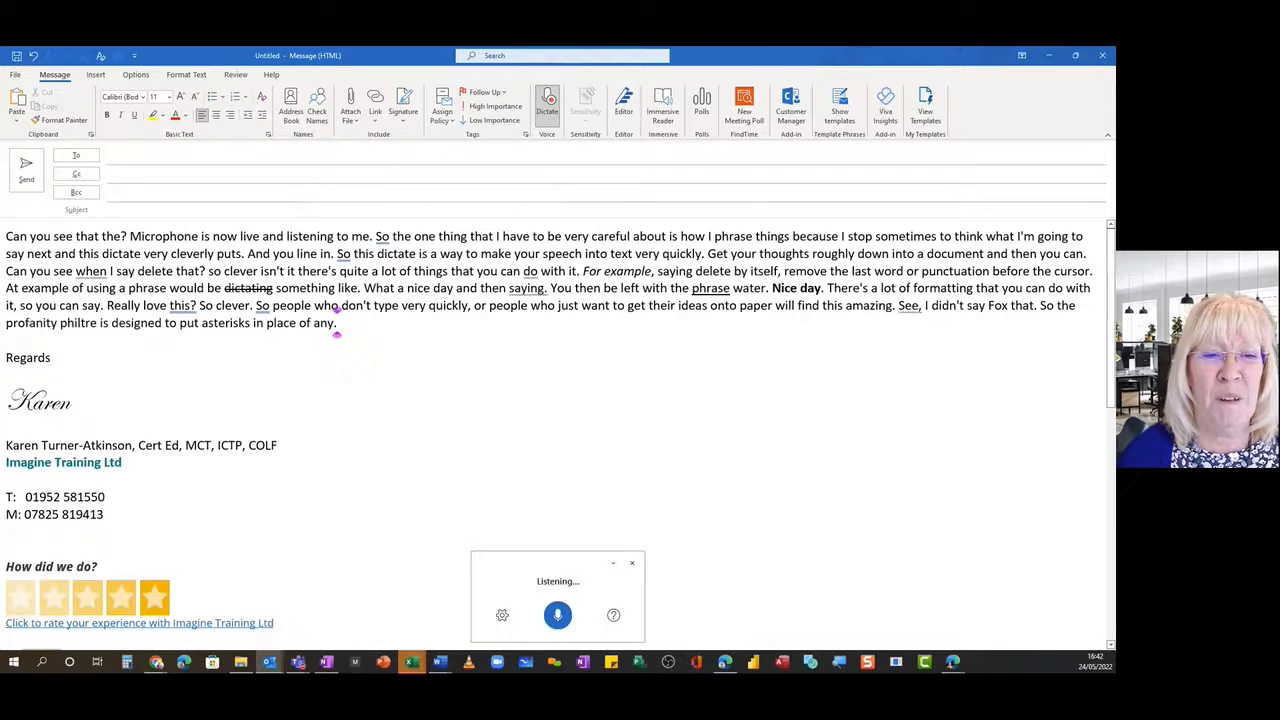
- Dictate that the filter asterisks possibly offensive words so you don't accidentally send them, ending 'Dictation off.'
text(what it thinks you have said they are possibly)
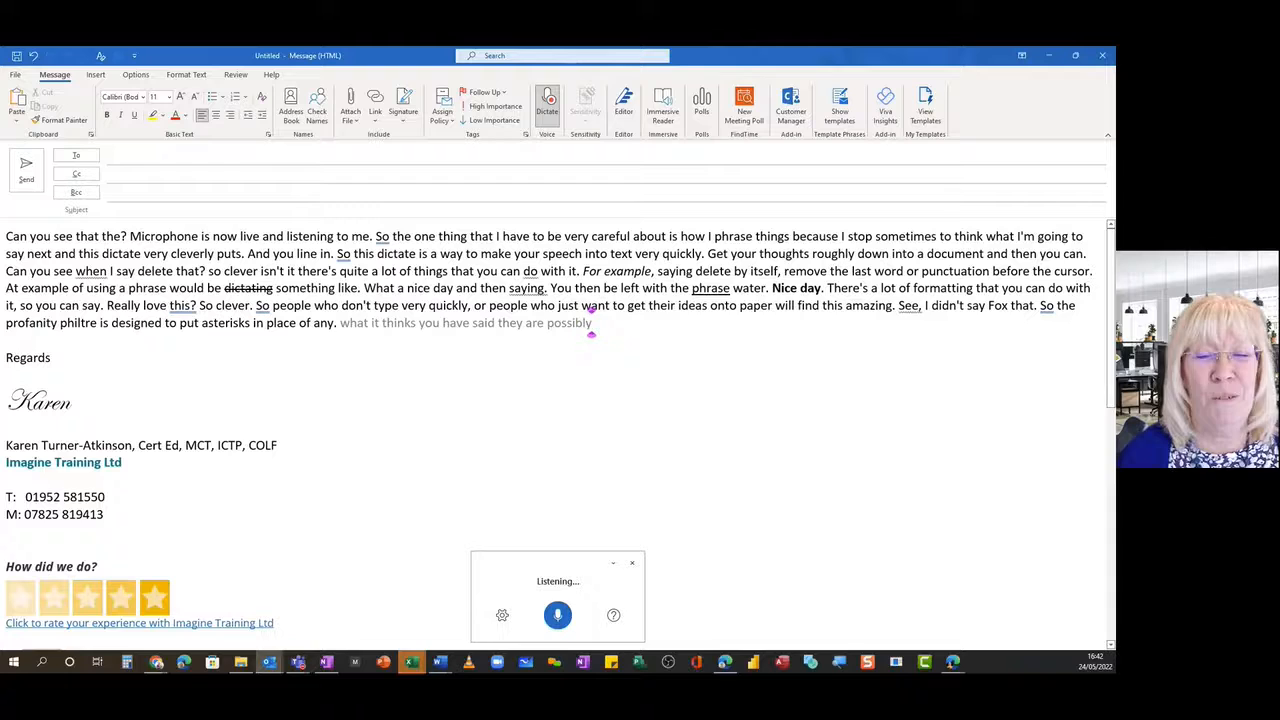
text(offensive to make sure that you don't)
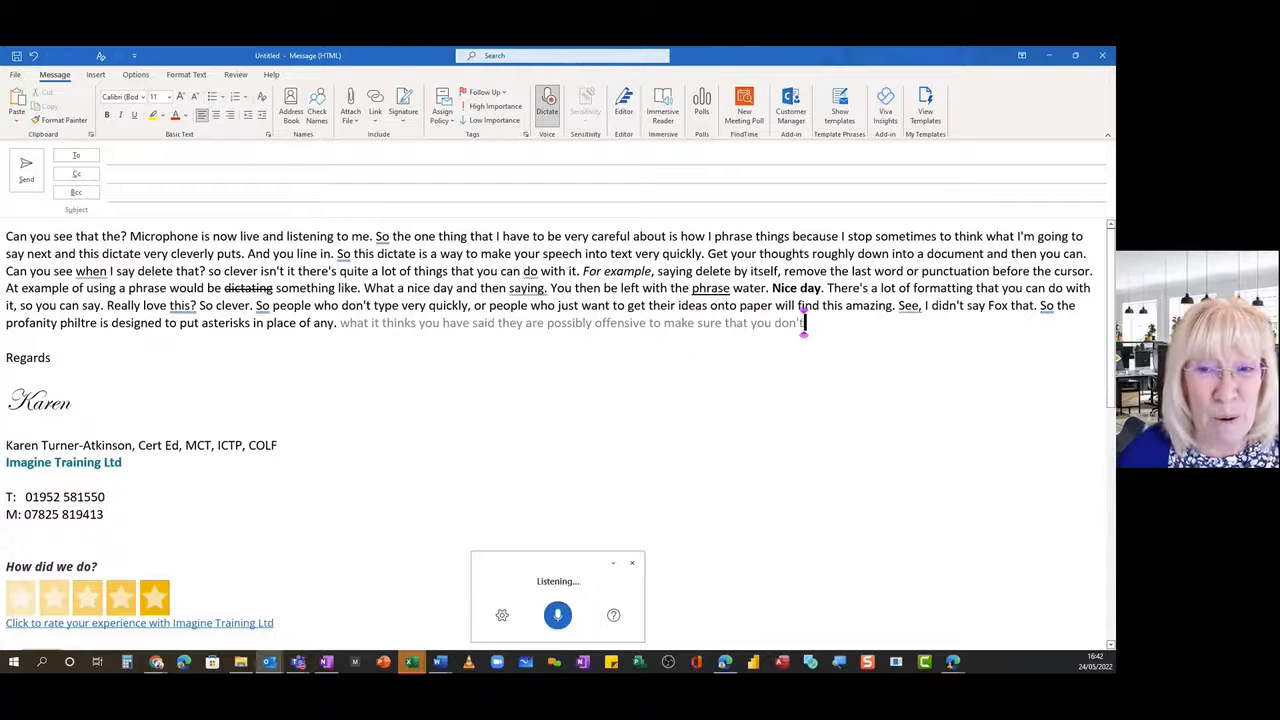
text(accidentally sends a copy out with)
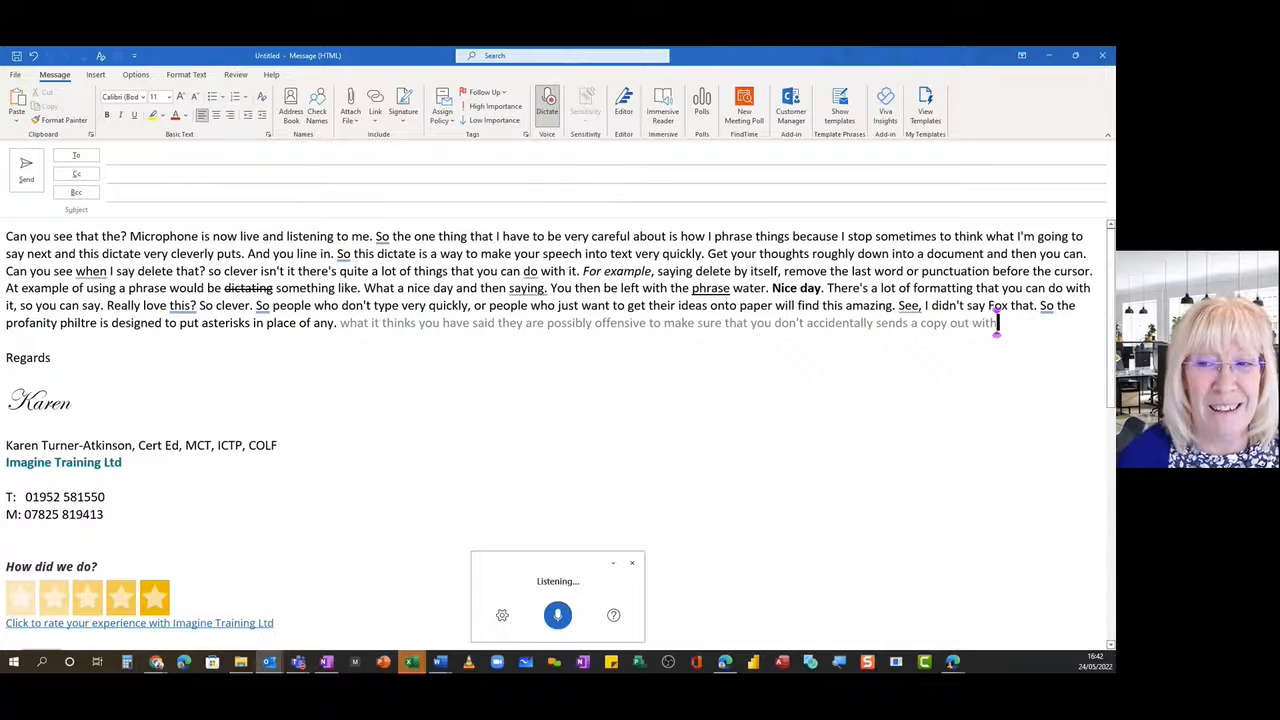
text(Words it thinks you have said they are possibly offensive to make sure that you don't accidentally sends a copy out with root words in how)
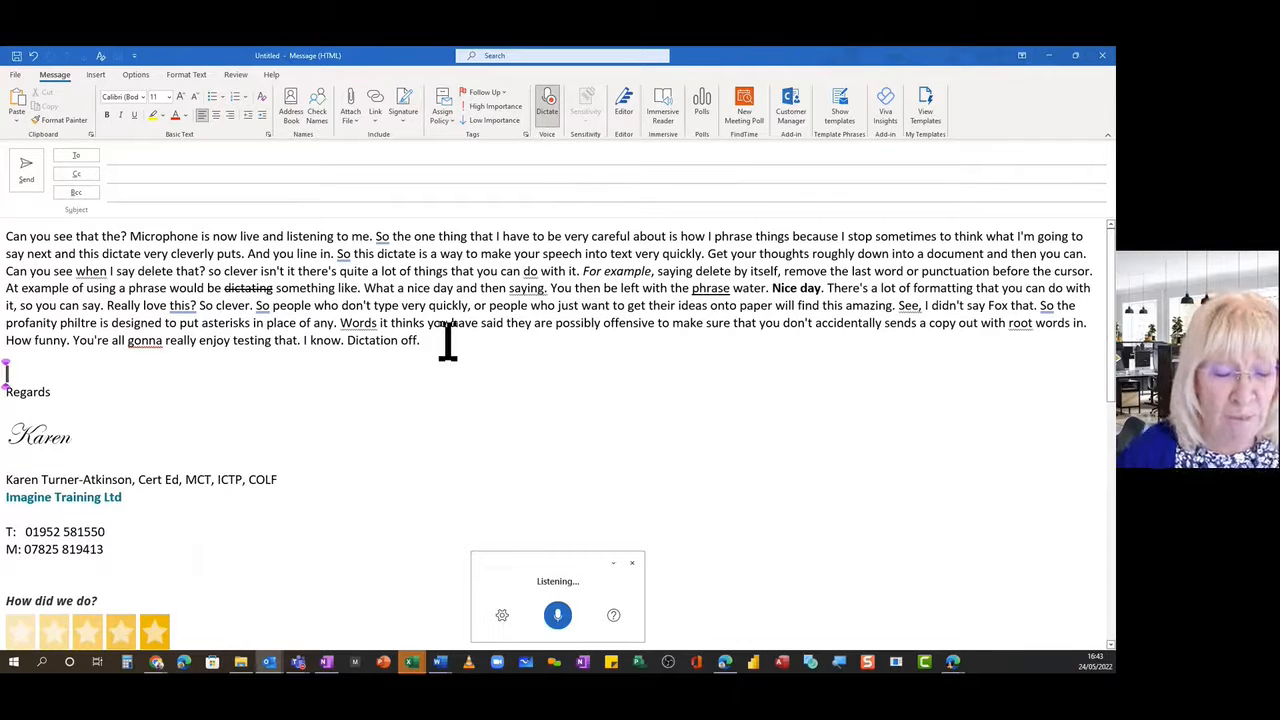
text(if you have)
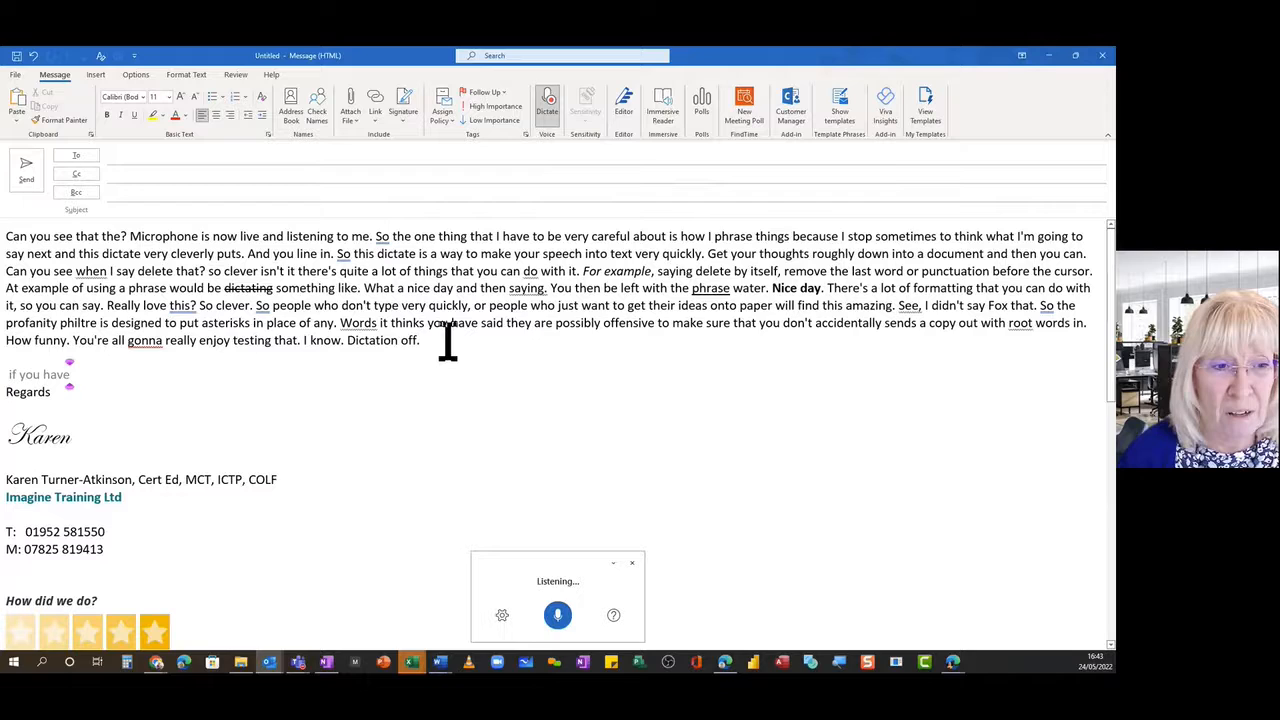
- Dictate the smartphone paragraph, looking forward to feedback, ending 'That's it from me for now.' and a new line
text(a smartphone you can)
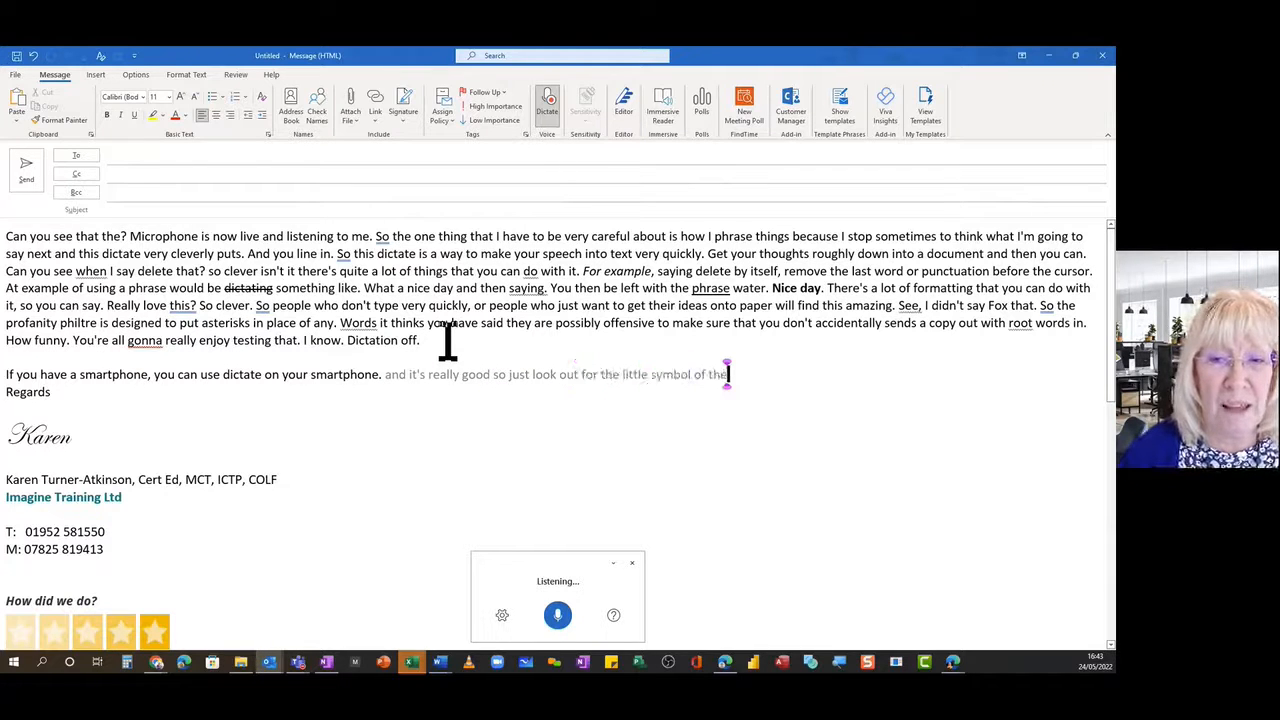
text(And it's really good. So just look out for the little symbol of the microphone. and have it go with this feature.)
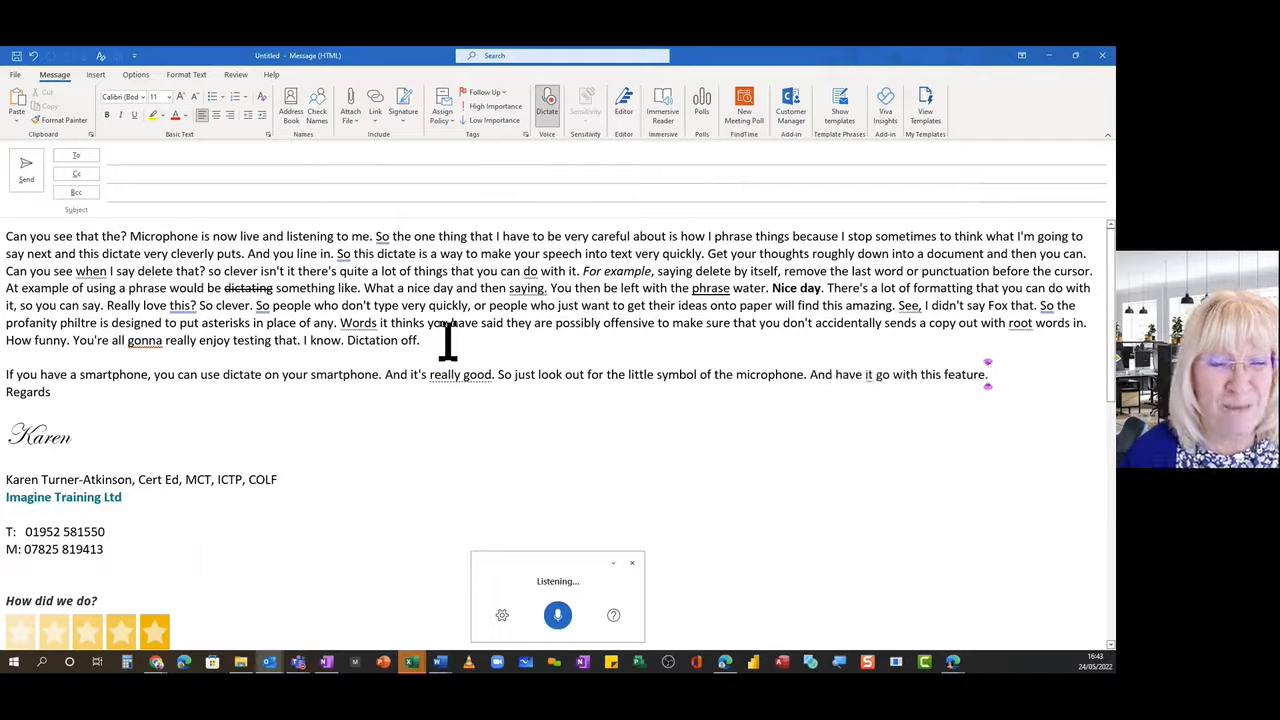
text(i'm looking forward to getting some feedback about how useful you found it.)
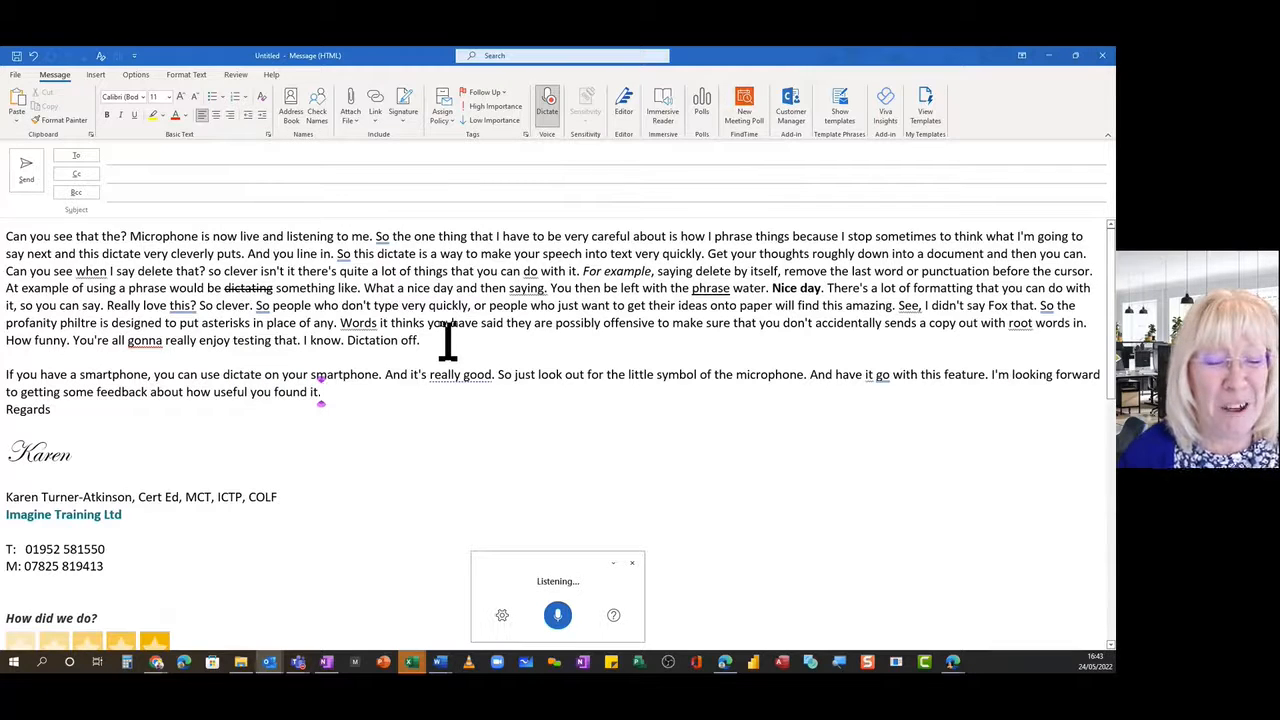
text(That's it from me for now.)
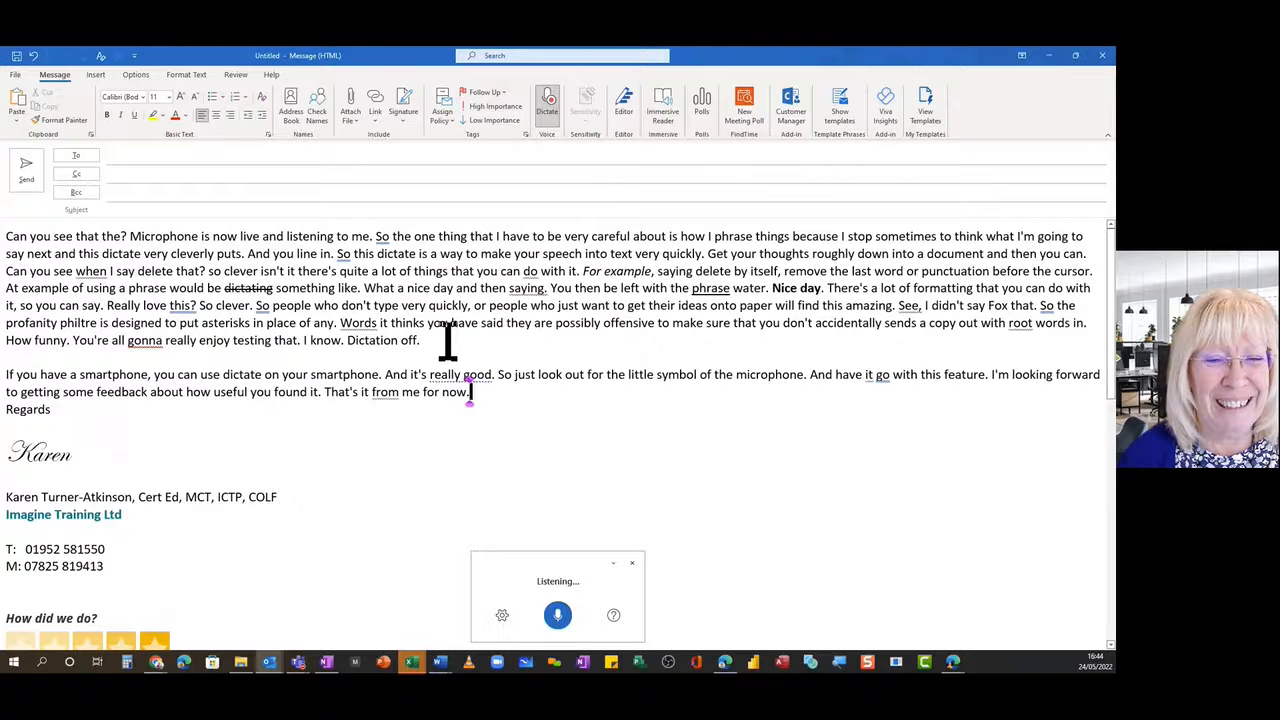
text(new line)
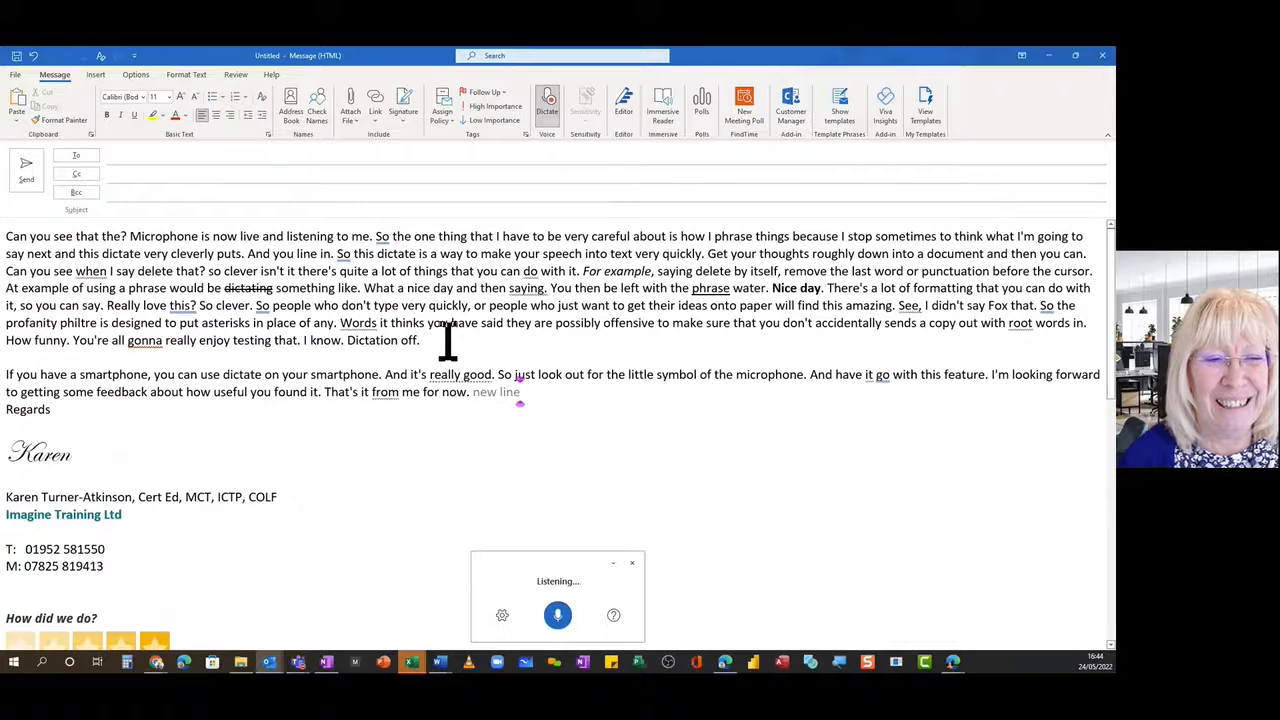
- Add a blank line and dictate 'Bye for now.' on its own line above Regards
key(Enter)
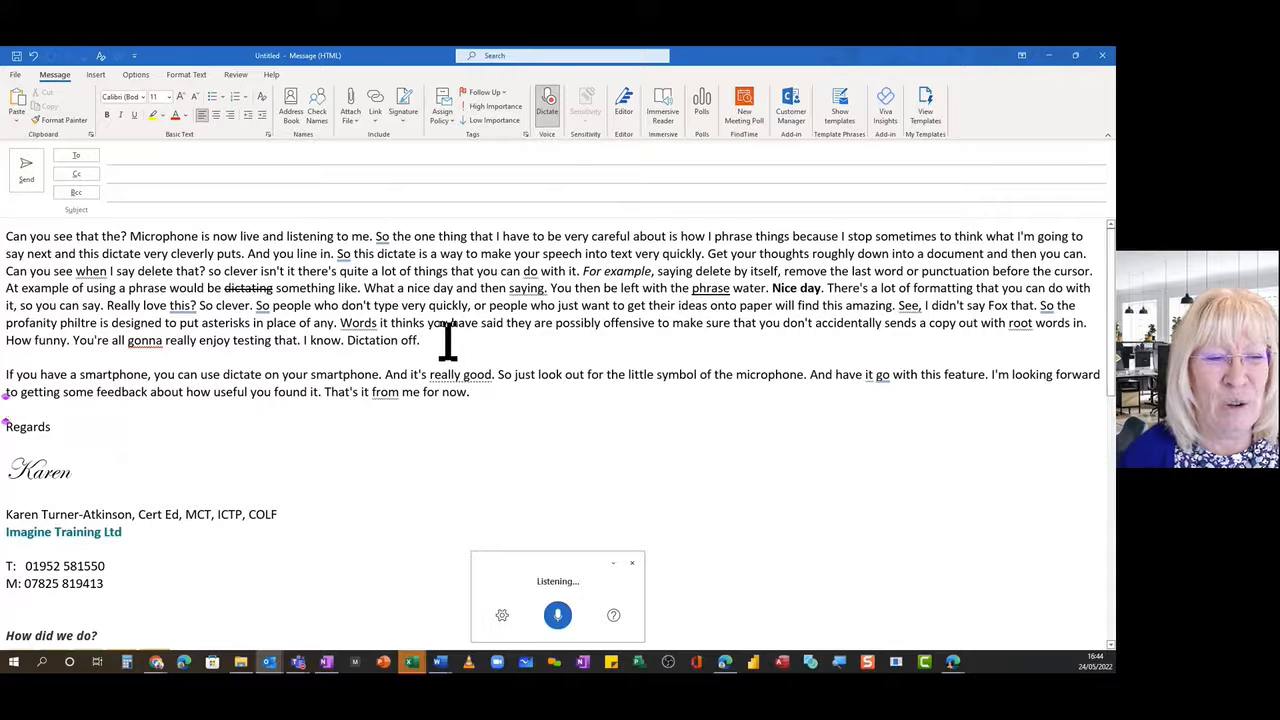
text(new line)
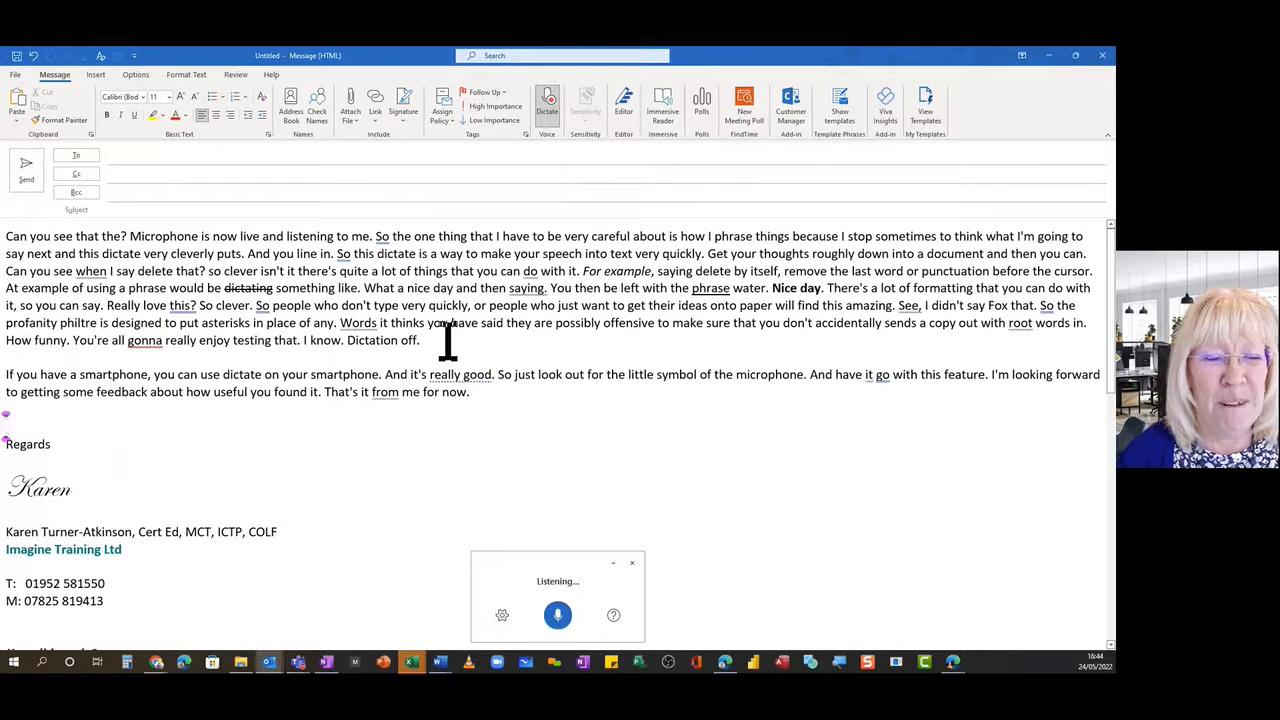
text(Bye for now.)
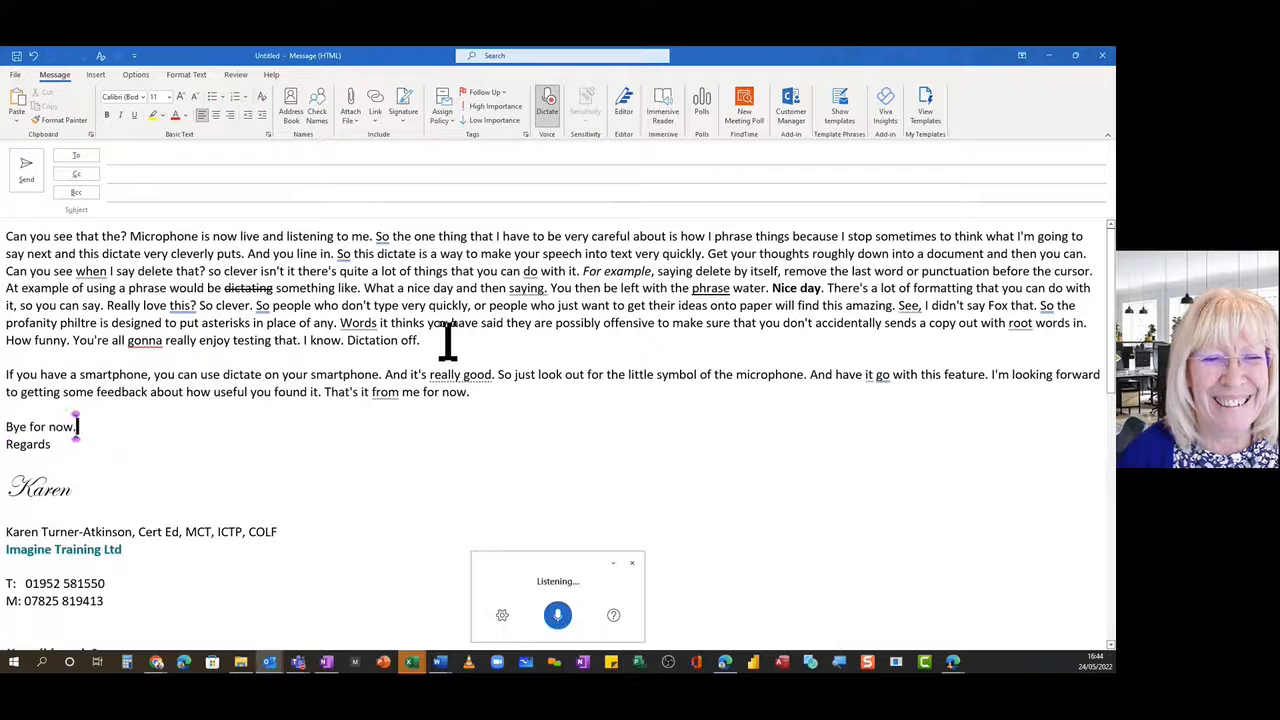